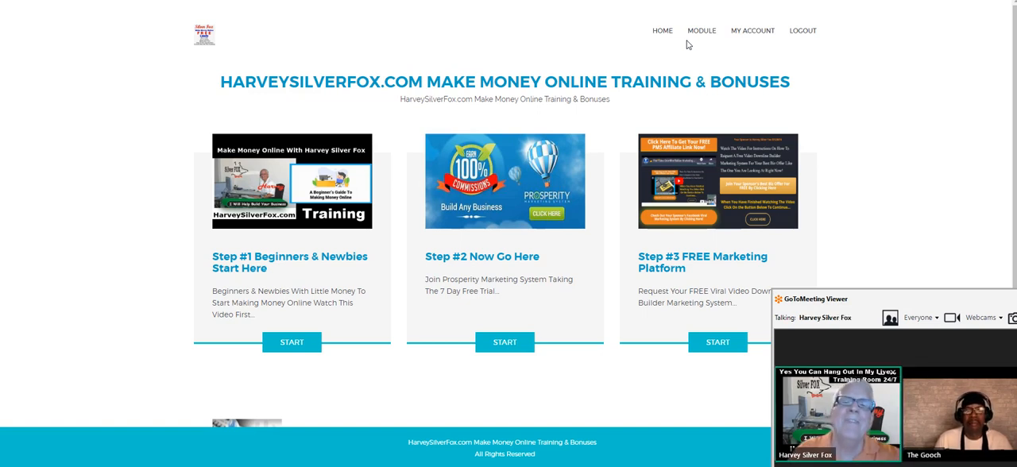
pyautogui.moveTo(571, 43)
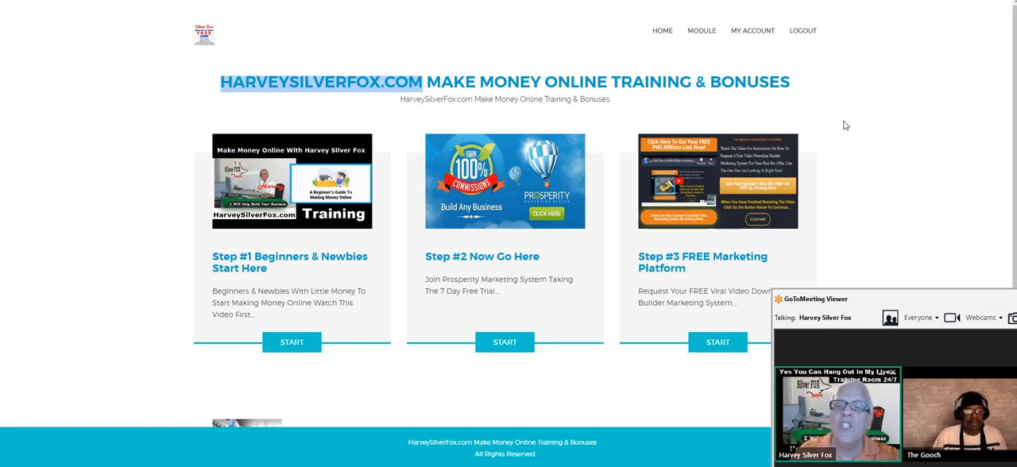
# - Scroll down the modules page past Video Tour, 2,000 Free Leads and Live Training Room
pyautogui.scroll(-3)
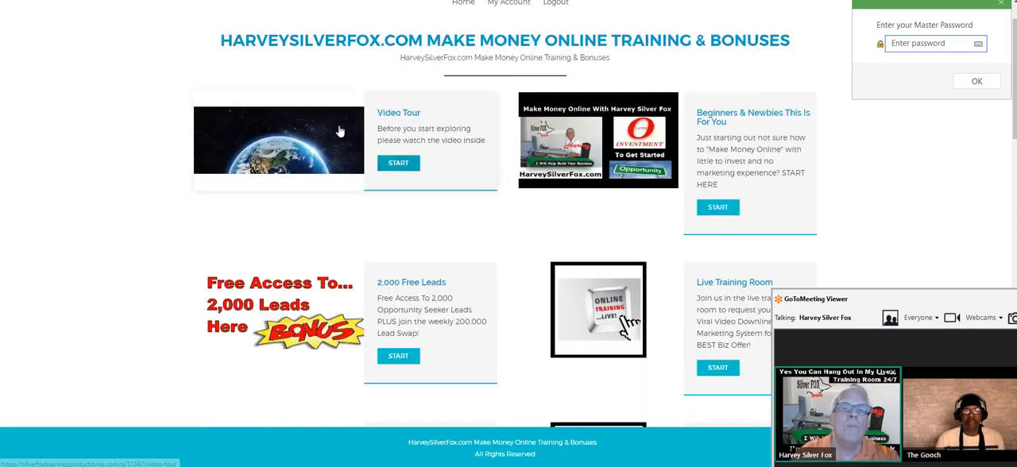
pyautogui.moveTo(354, 66)
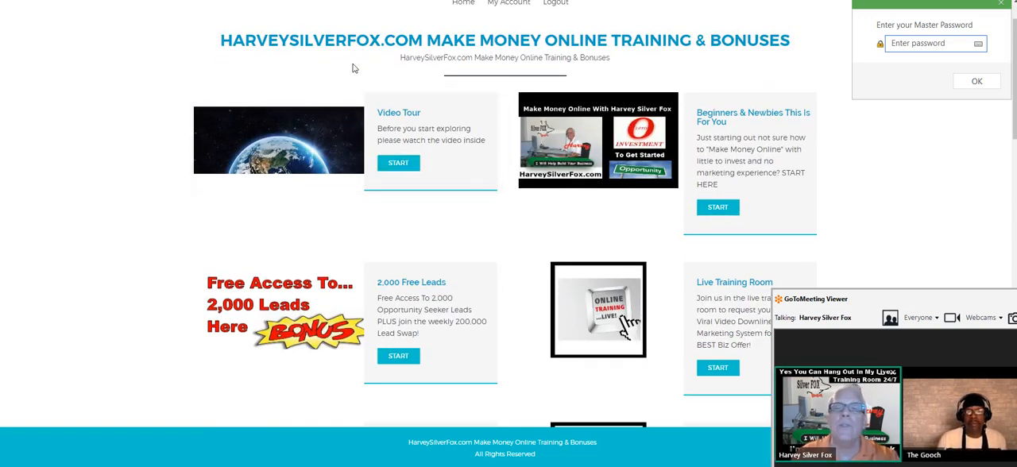
pyautogui.moveTo(313, 124)
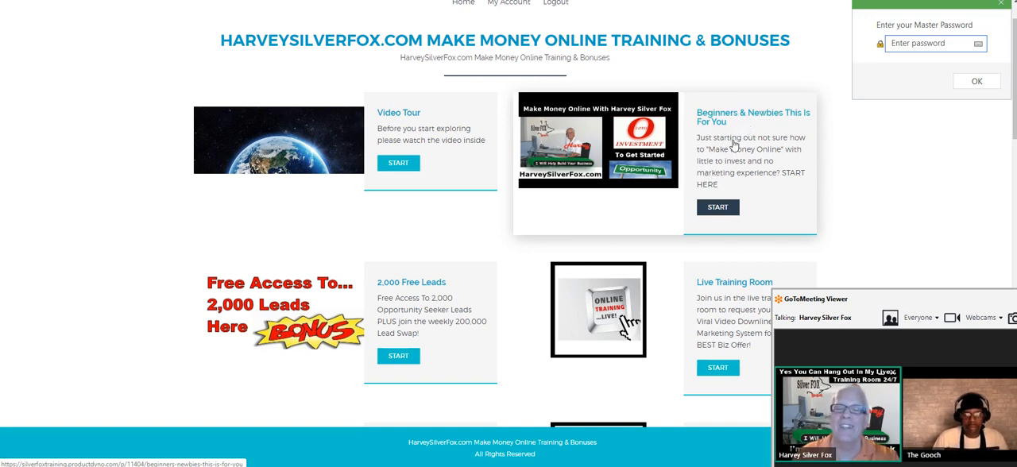
pyautogui.scroll(-3)
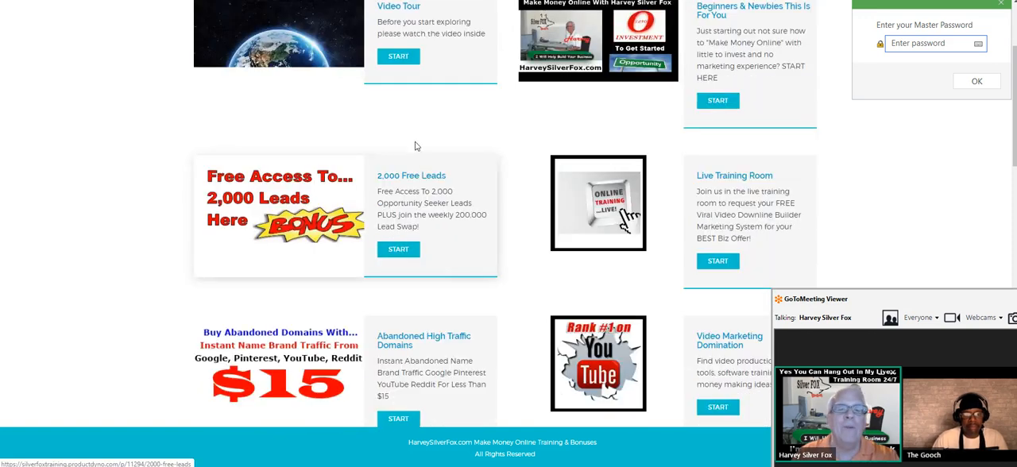
pyautogui.scroll(-3)
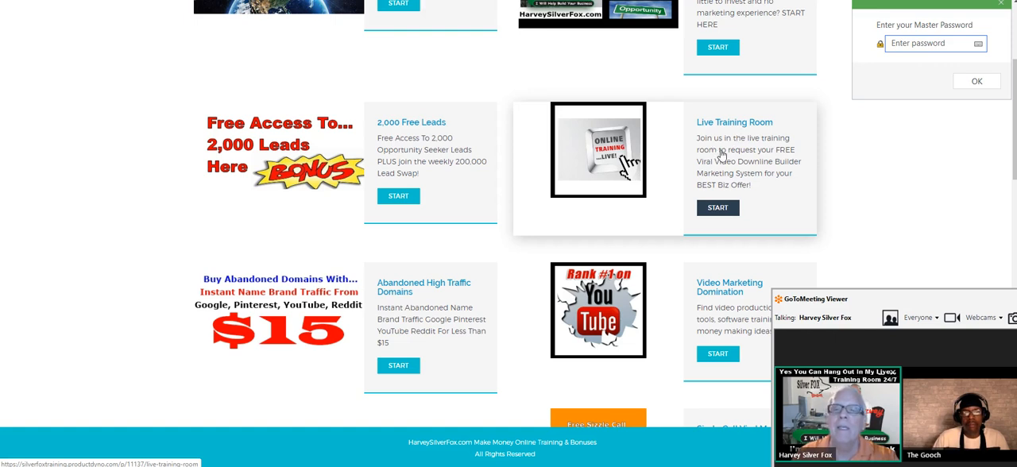
pyautogui.scroll(-3)
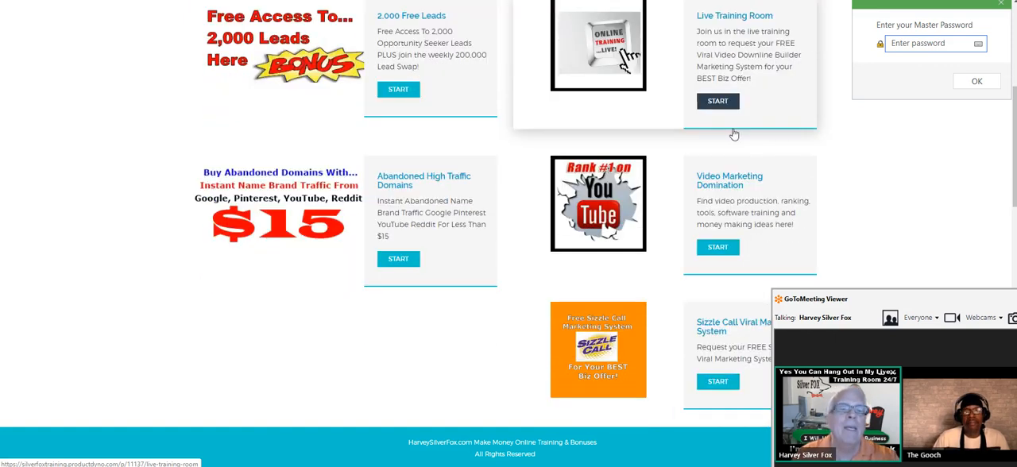
pyautogui.scroll(-3)
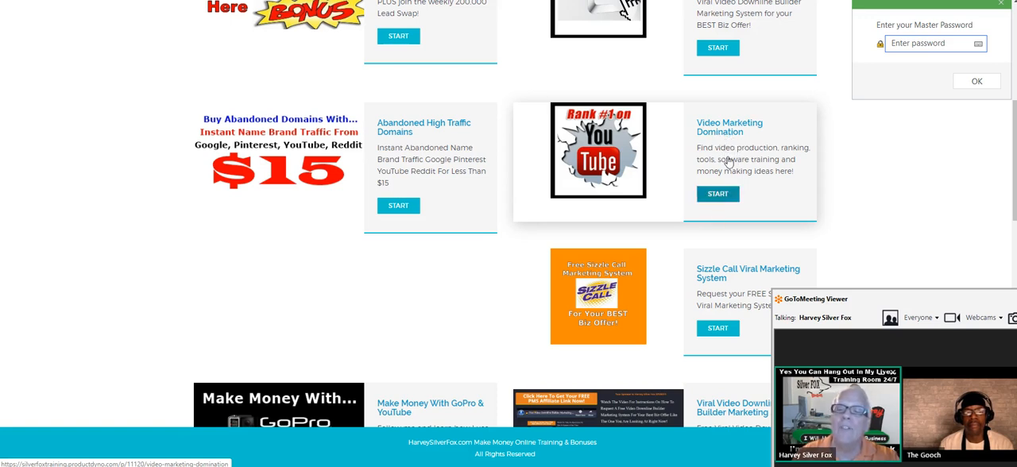
pyautogui.scroll(-3)
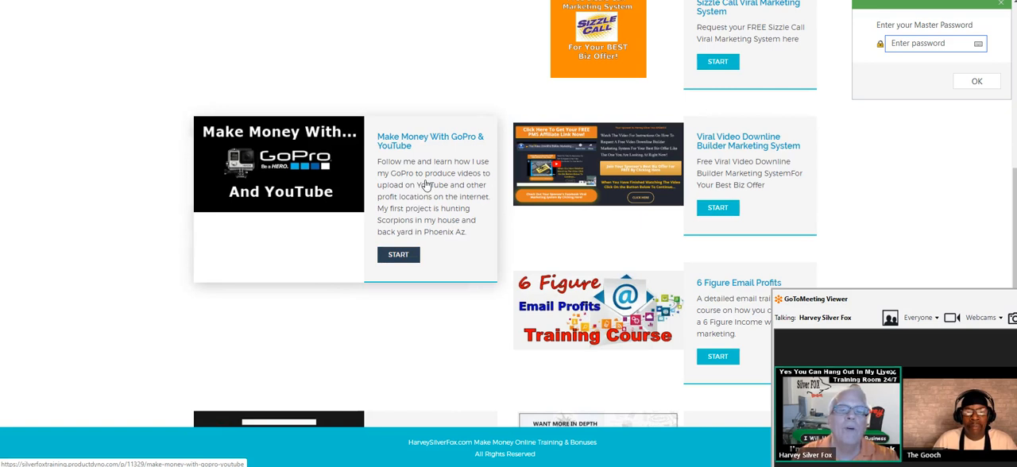
pyautogui.moveTo(435, 157)
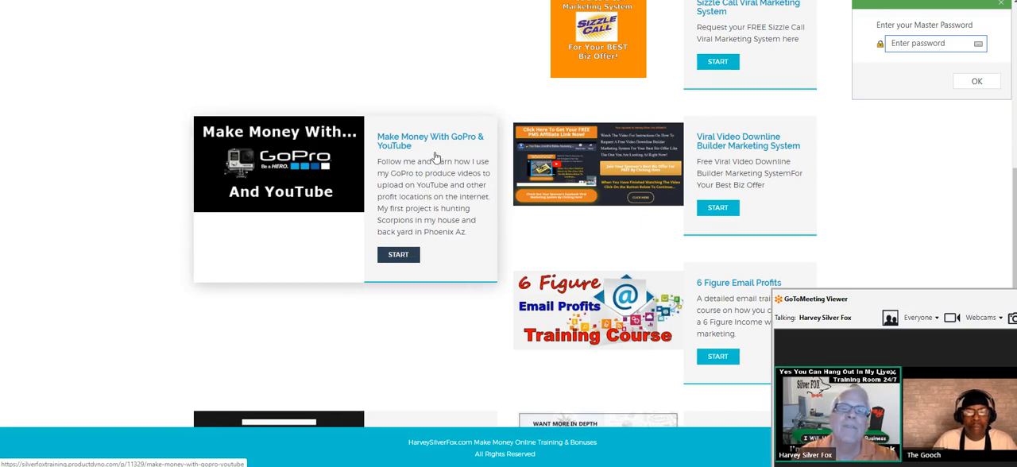
pyautogui.moveTo(428, 168)
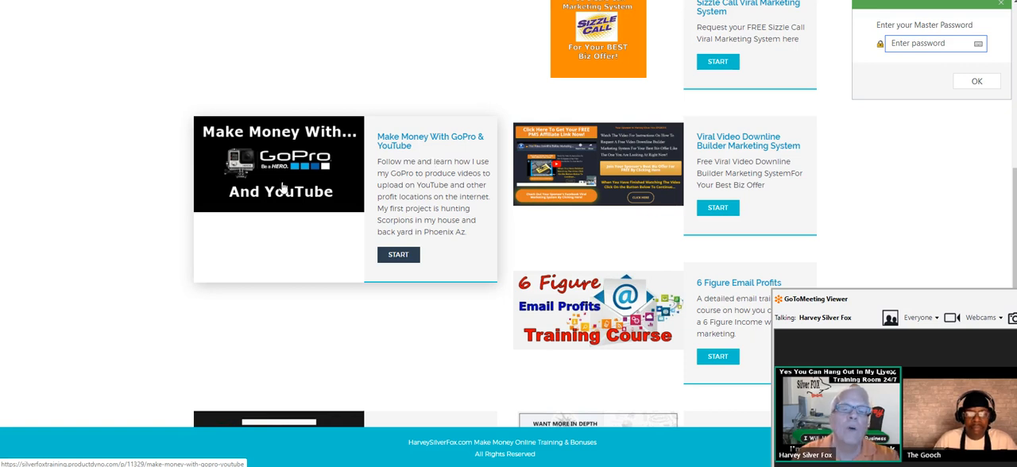
pyautogui.moveTo(437, 174)
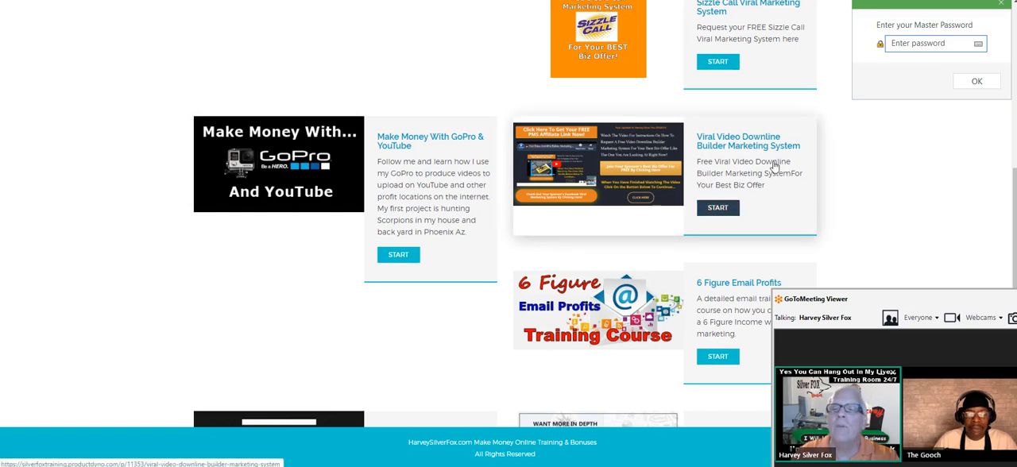
pyautogui.scroll(-3)
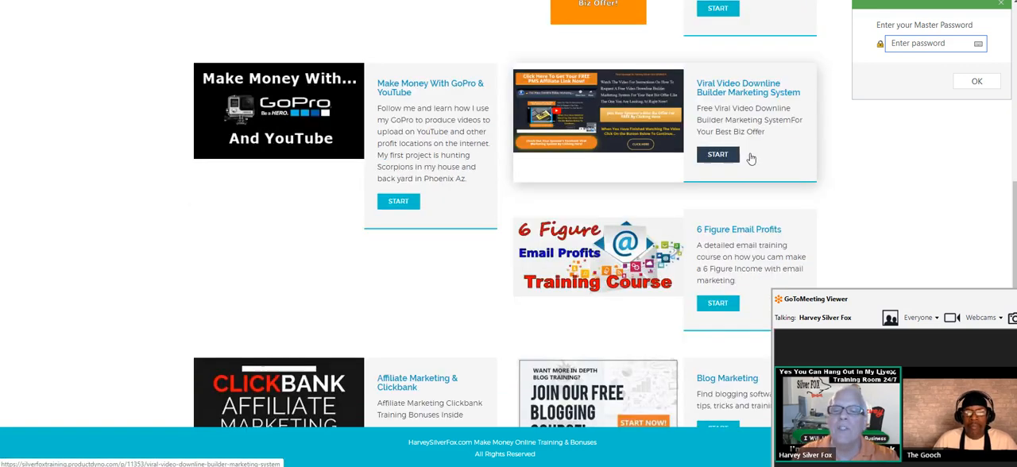
pyautogui.scroll(-3)
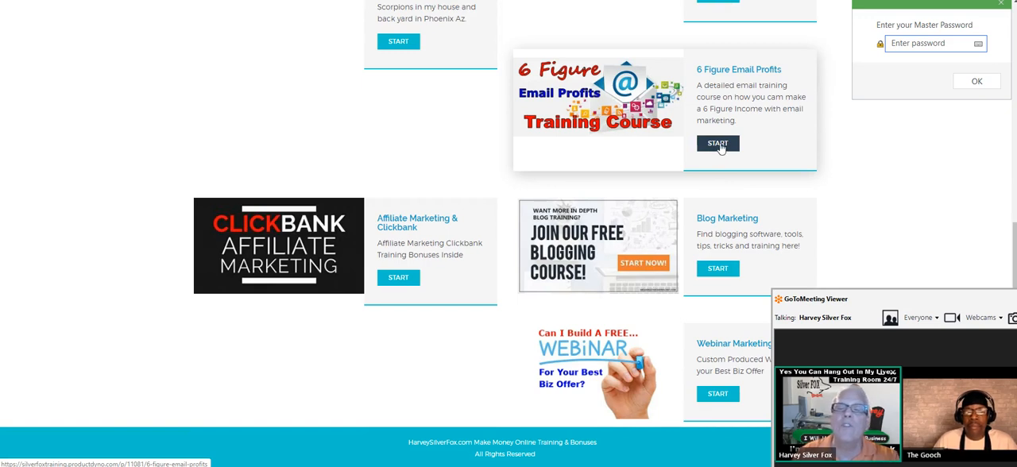
pyautogui.scroll(-3)
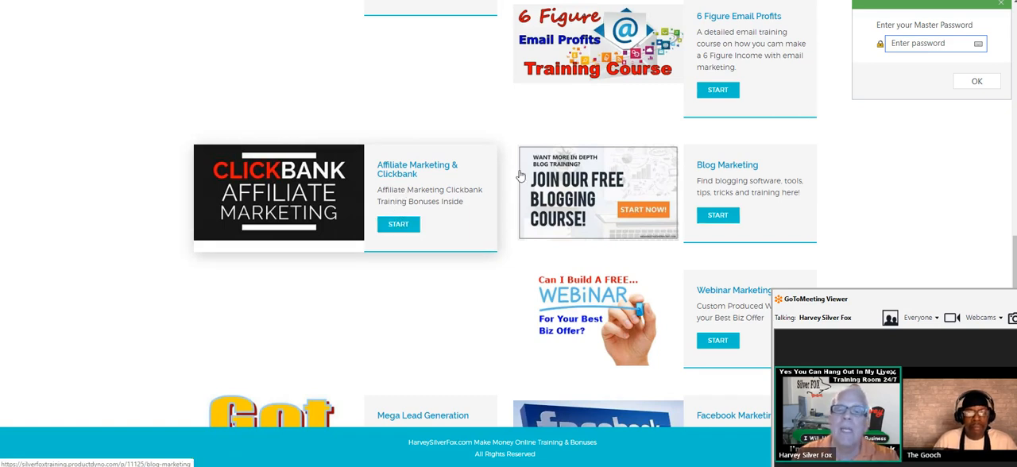
pyautogui.scroll(-3)
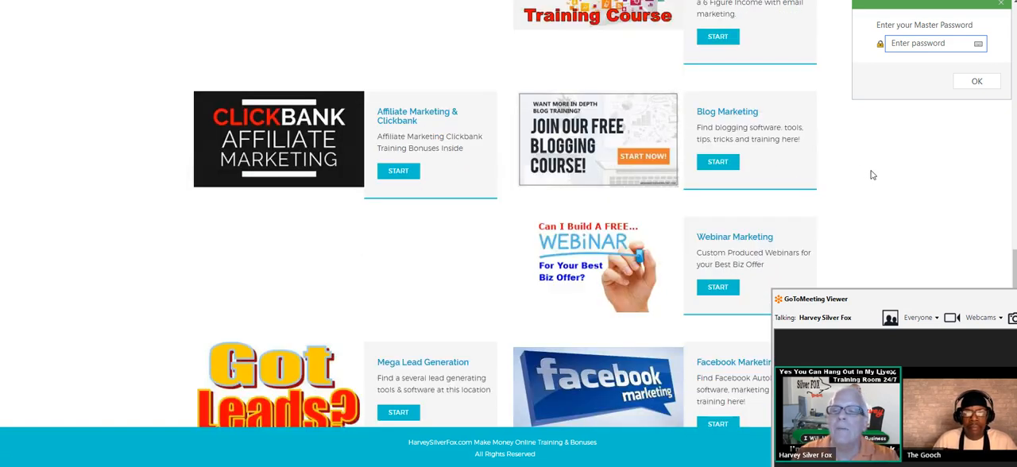
pyautogui.moveTo(867, 159)
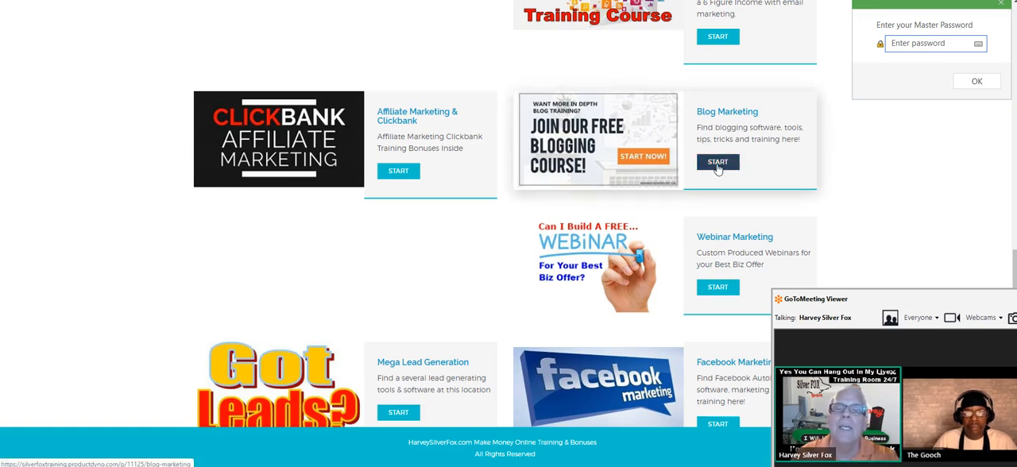
pyautogui.click(716, 162)
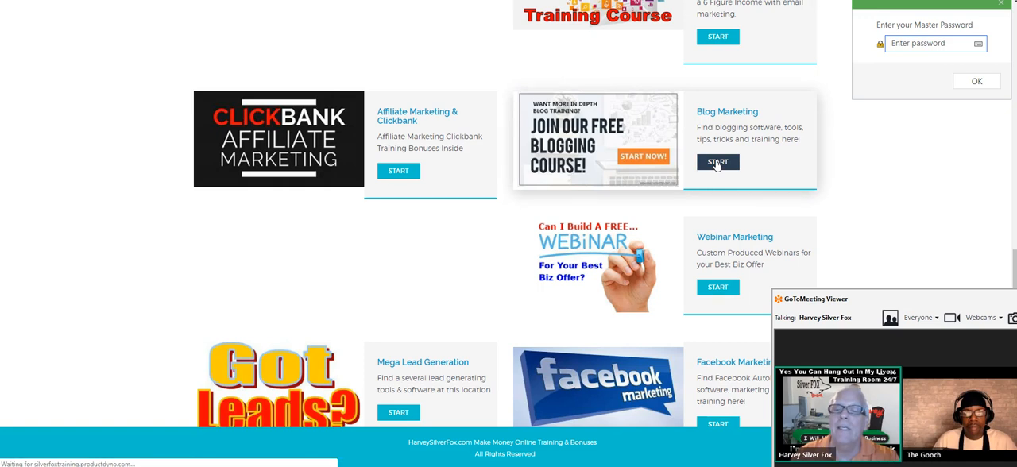
# - Start the Free Blogger Blog Spot lesson under Blog Marketing and follow its Blog Spot blog link
pyautogui.click(718, 162)
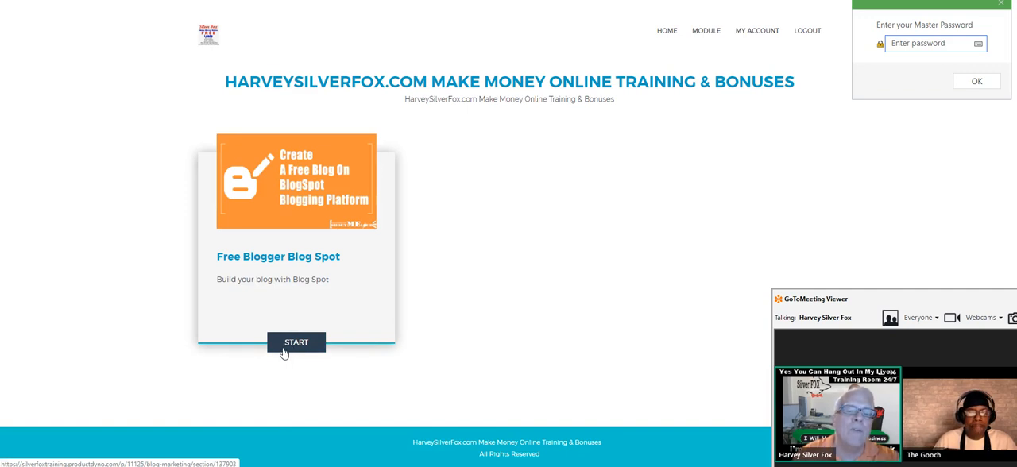
pyautogui.click(295, 344)
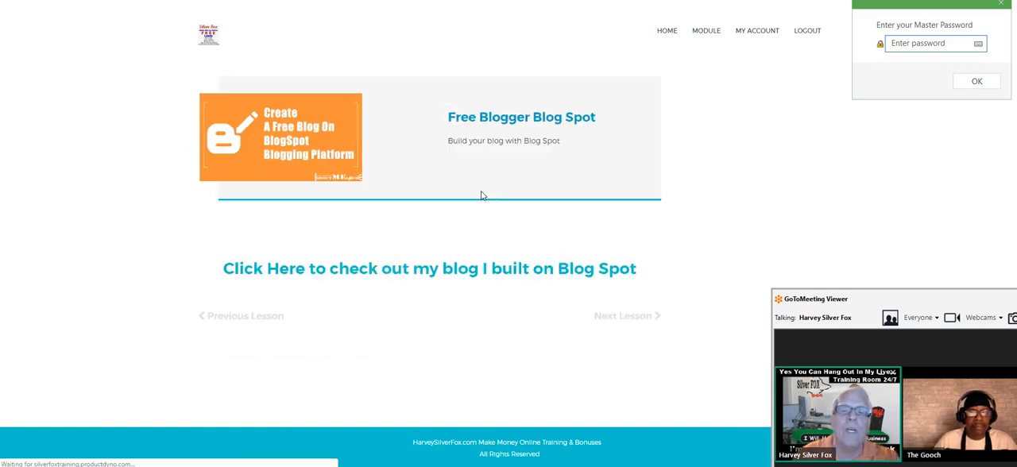
pyautogui.moveTo(451, 217)
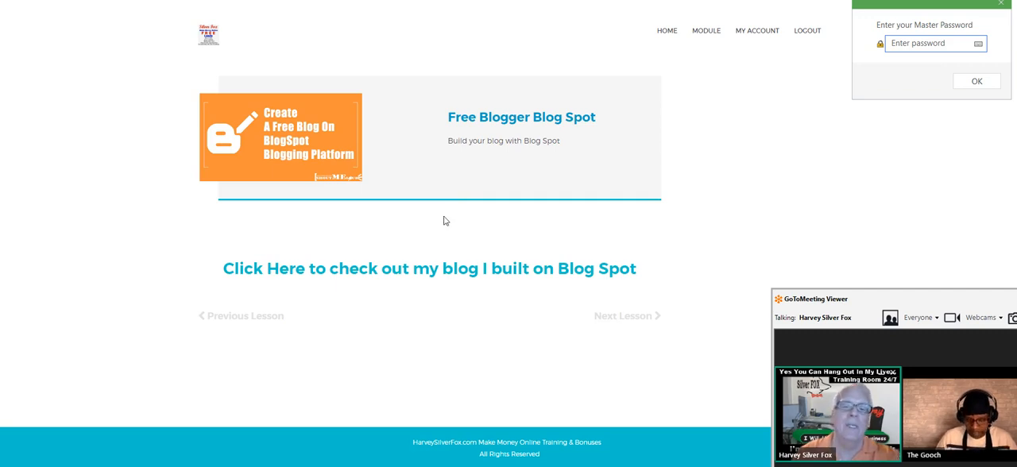
pyautogui.click(429, 267)
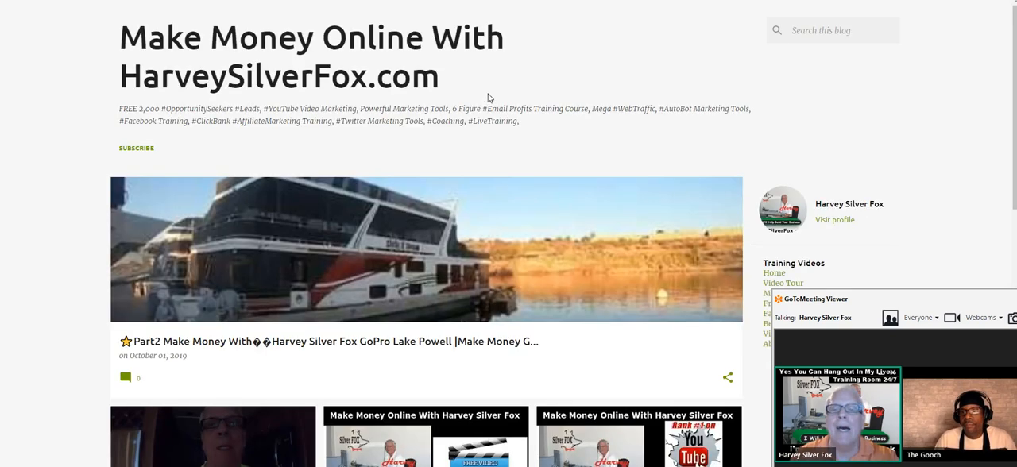
pyautogui.moveTo(610, 94)
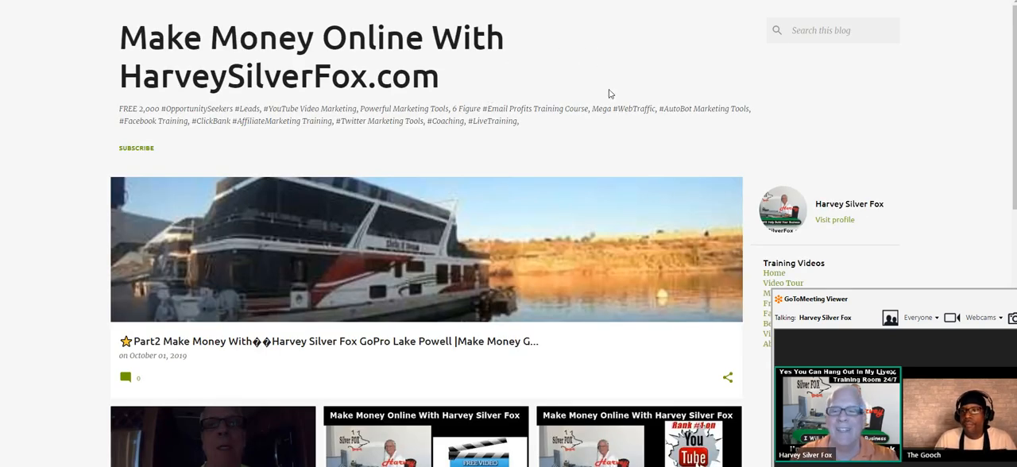
pyautogui.scroll(-3)
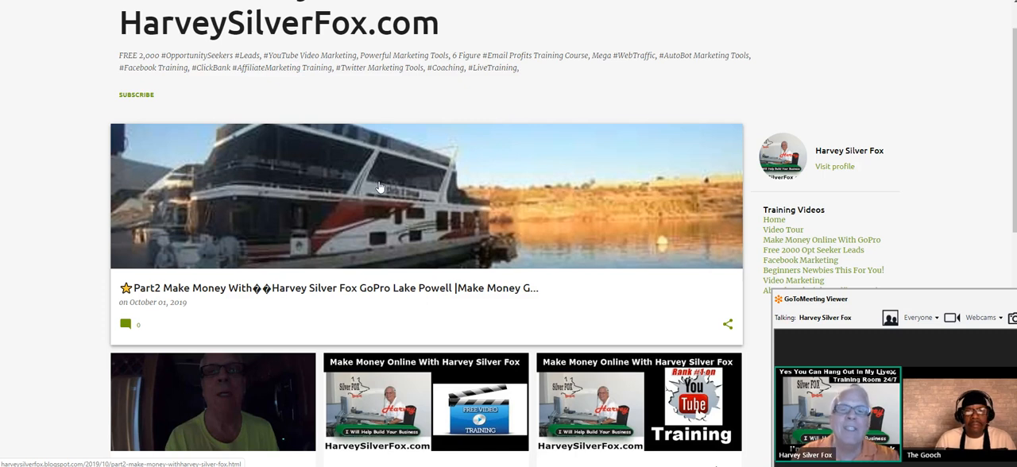
pyautogui.scroll(-3)
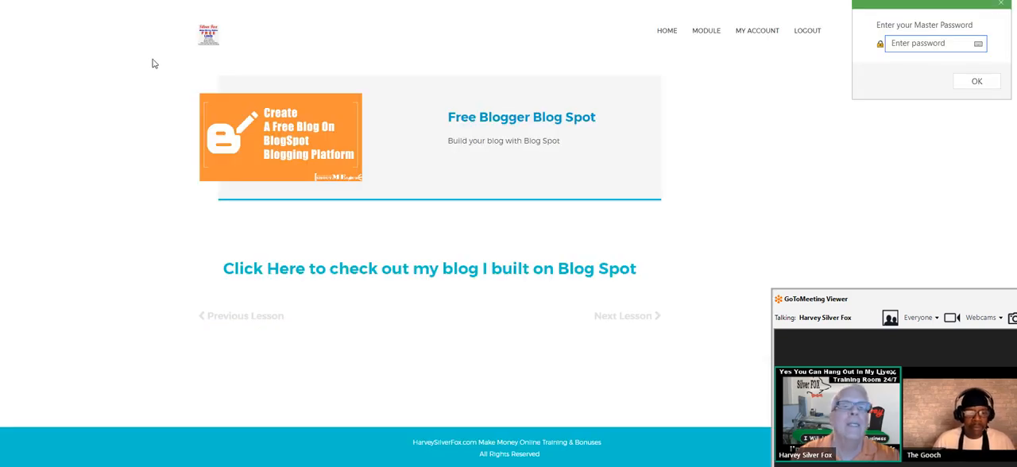
# - Return to the main modules page and start the 2,000 Free Leads module
pyautogui.click(667, 30)
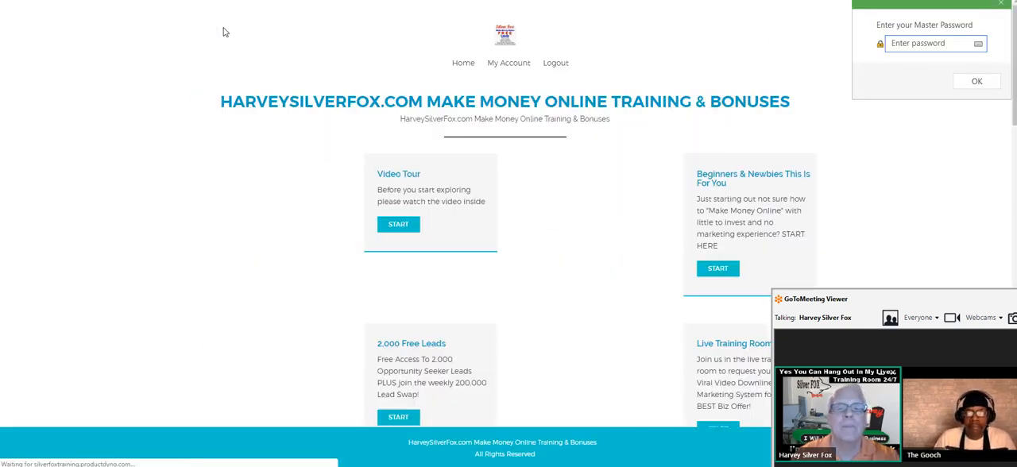
pyautogui.scroll(-3)
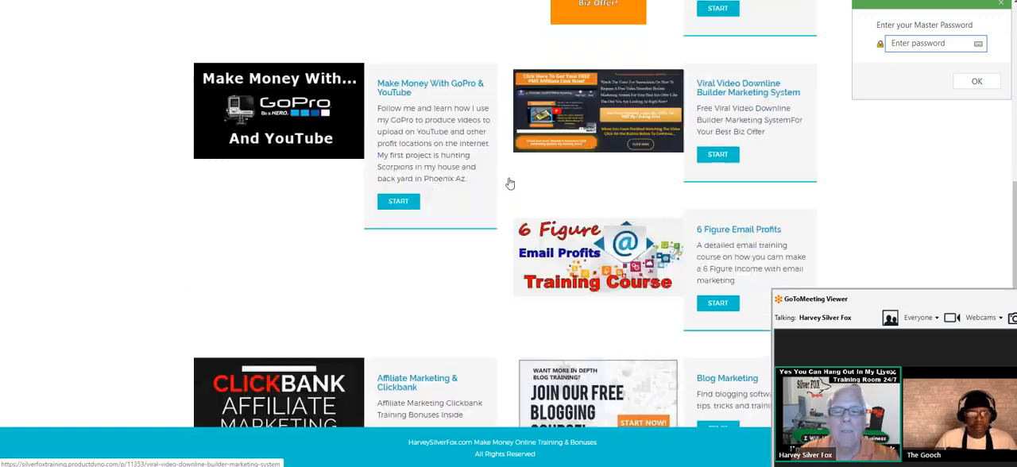
pyautogui.scroll(-3)
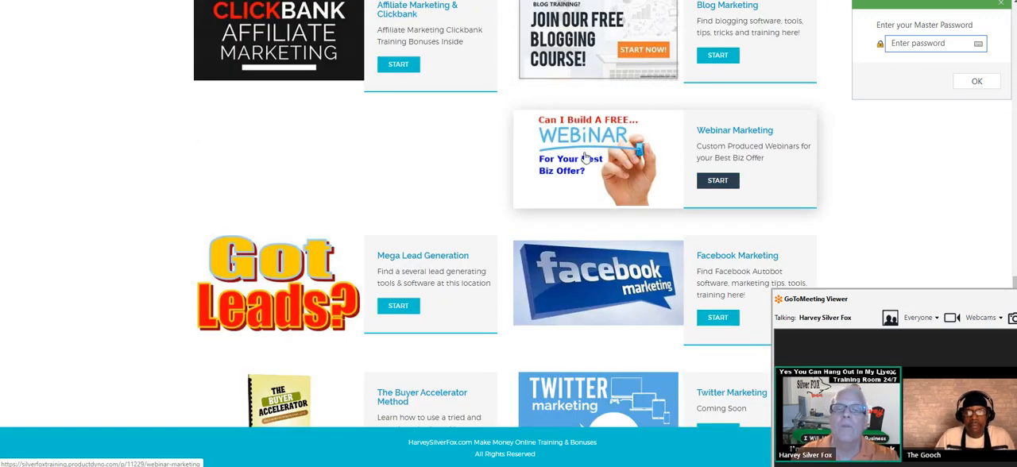
pyautogui.scroll(-3)
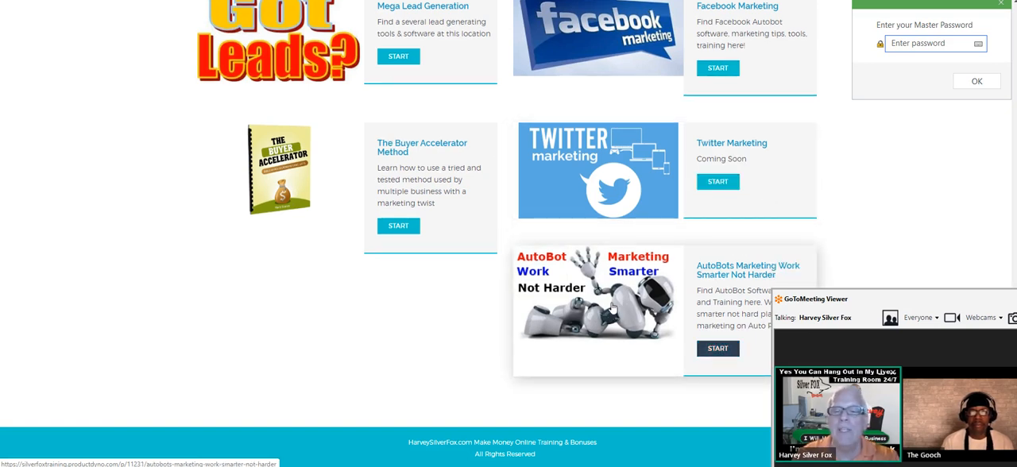
pyautogui.moveTo(623, 300)
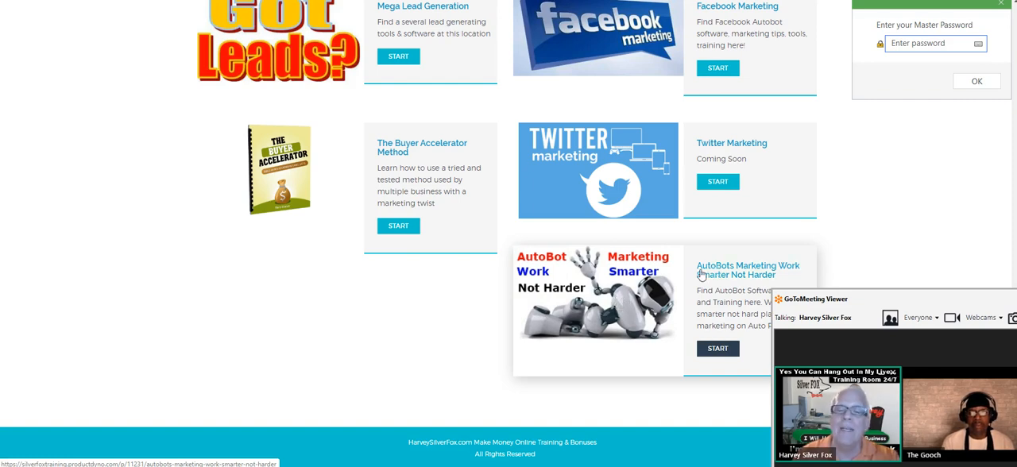
pyautogui.scroll(-3)
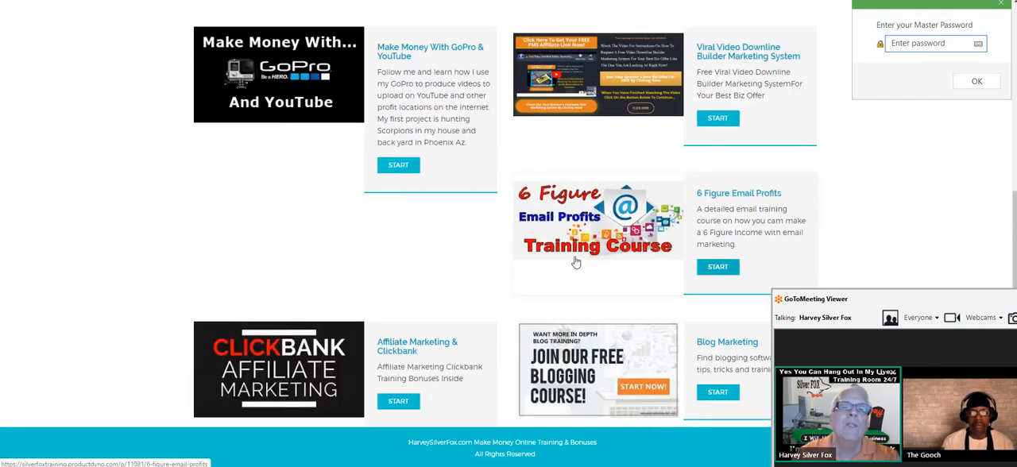
pyautogui.scroll(-3)
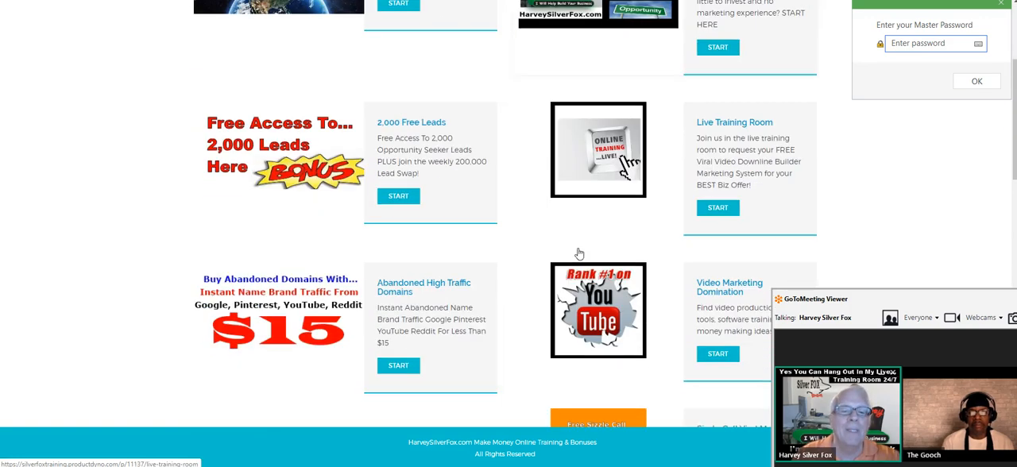
pyautogui.click(397, 197)
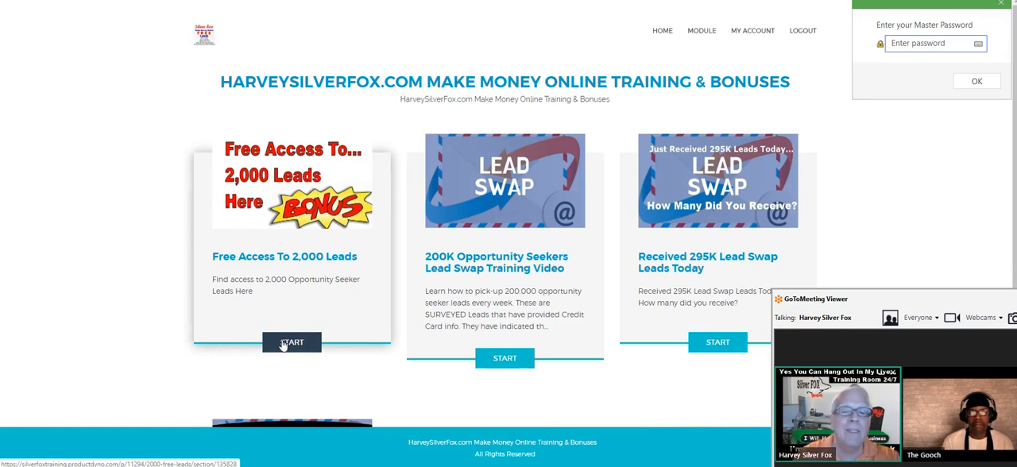
# - Start the Free Access To 2,000 Leads lesson and read its access link, instructions and warning
pyautogui.click(292, 344)
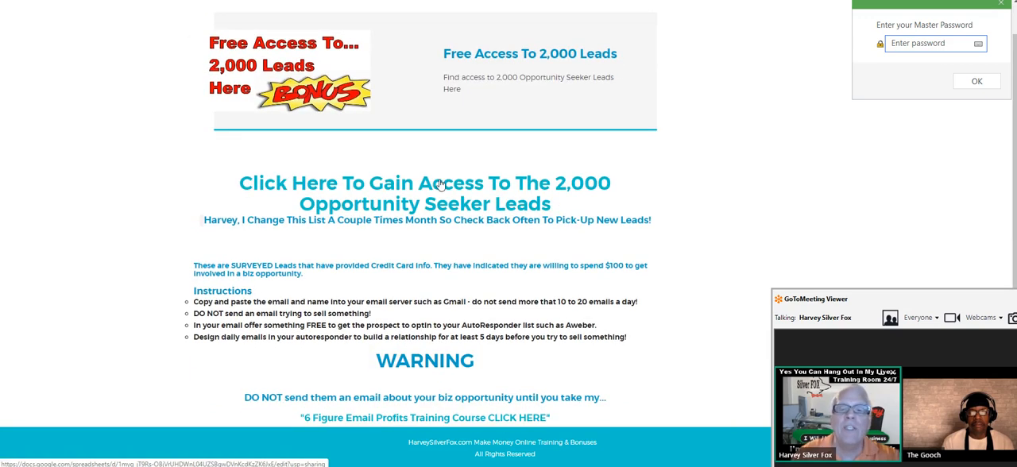
pyautogui.moveTo(426, 210)
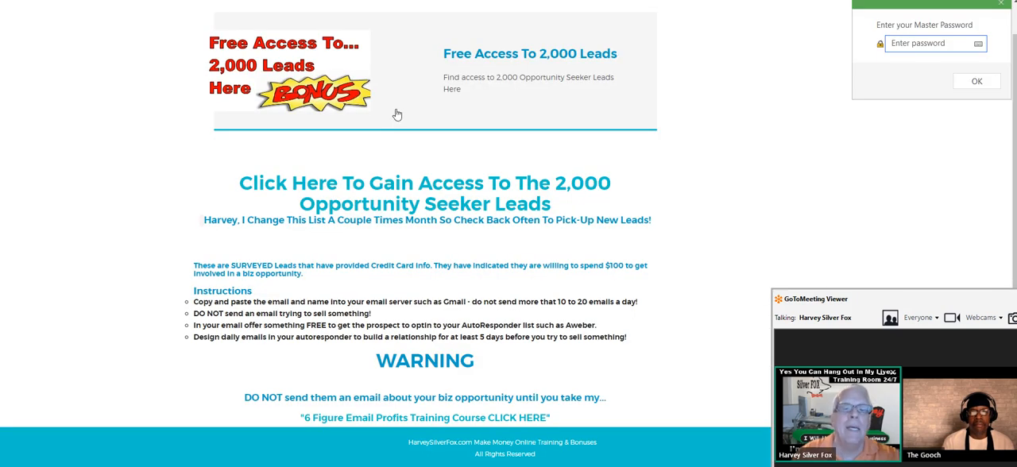
pyautogui.scroll(-3)
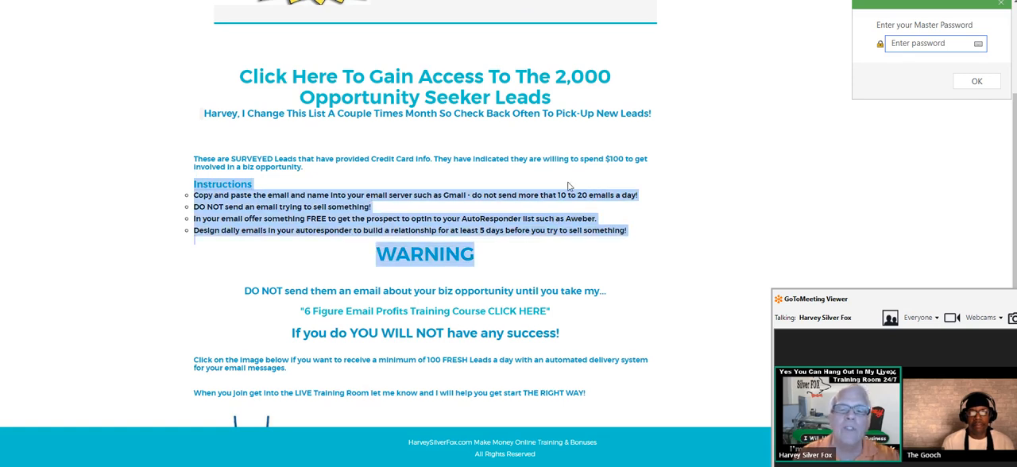
pyautogui.scroll(-3)
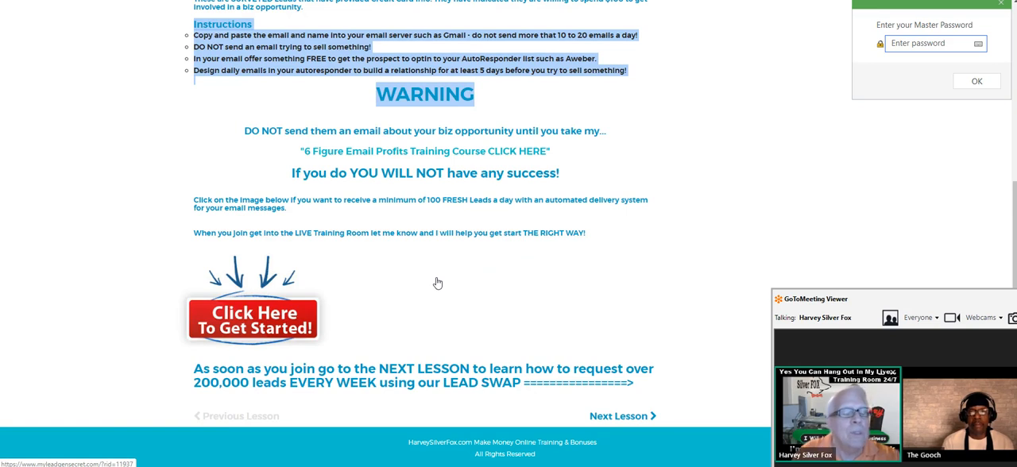
pyautogui.moveTo(432, 281)
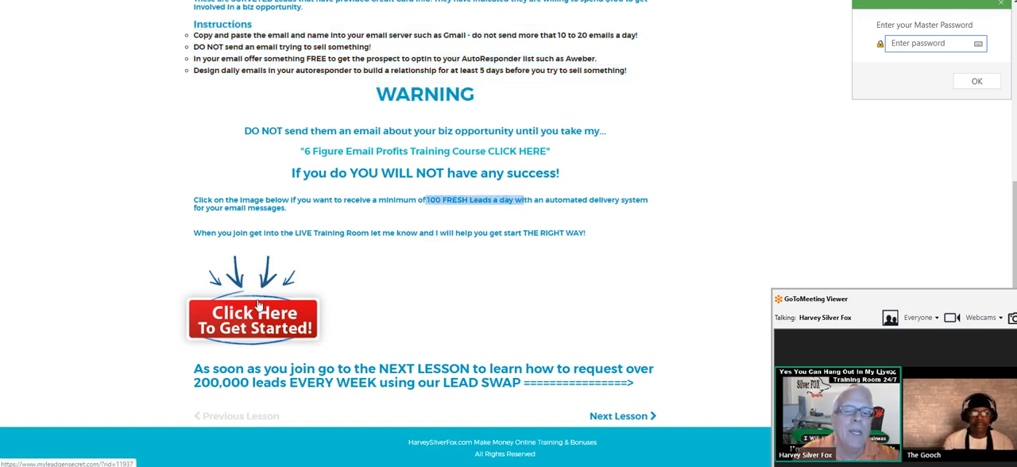
pyautogui.moveTo(448, 305)
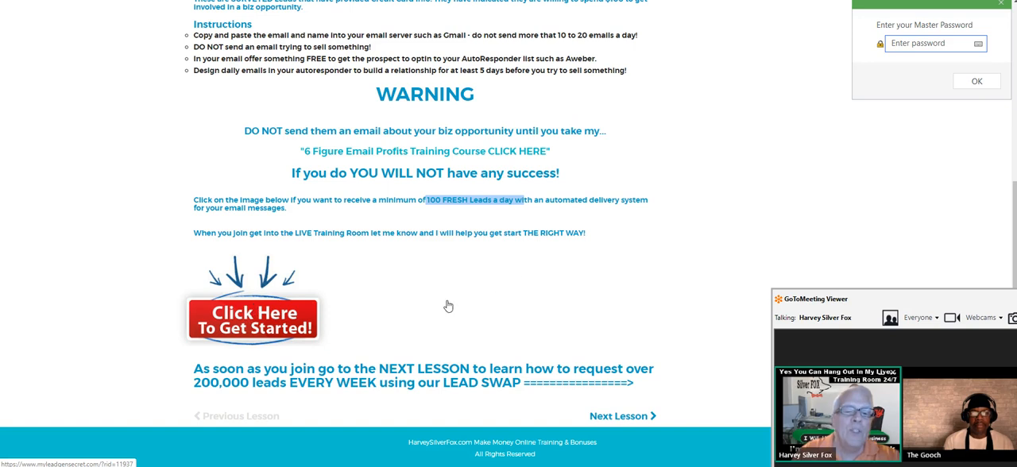
pyautogui.moveTo(577, 359)
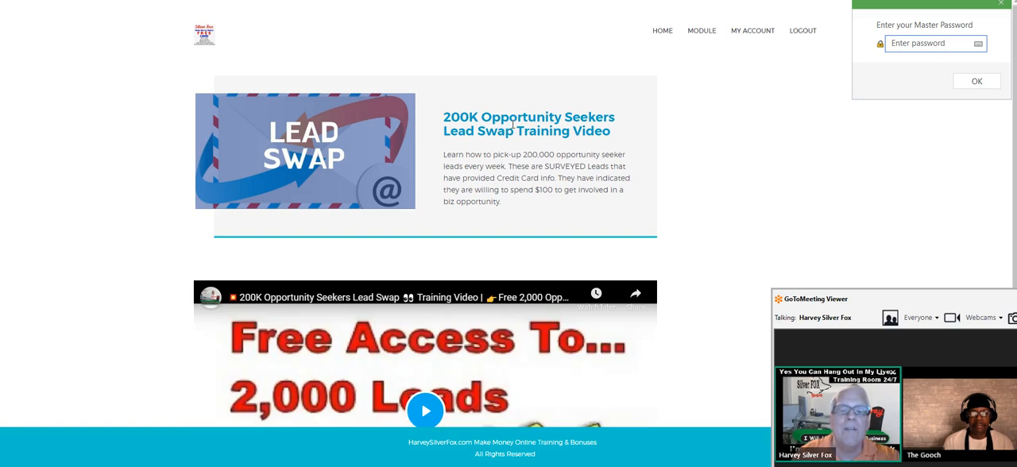
# - Advance through the lead-swap lessons with Next Lesson until Recieved 306K Lead Swap Leads Today
pyautogui.scroll(-3)
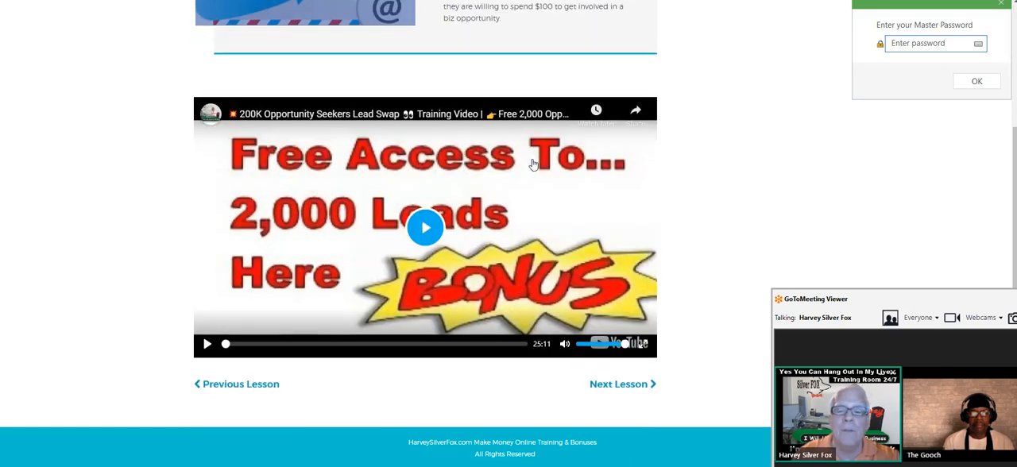
pyautogui.click(619, 385)
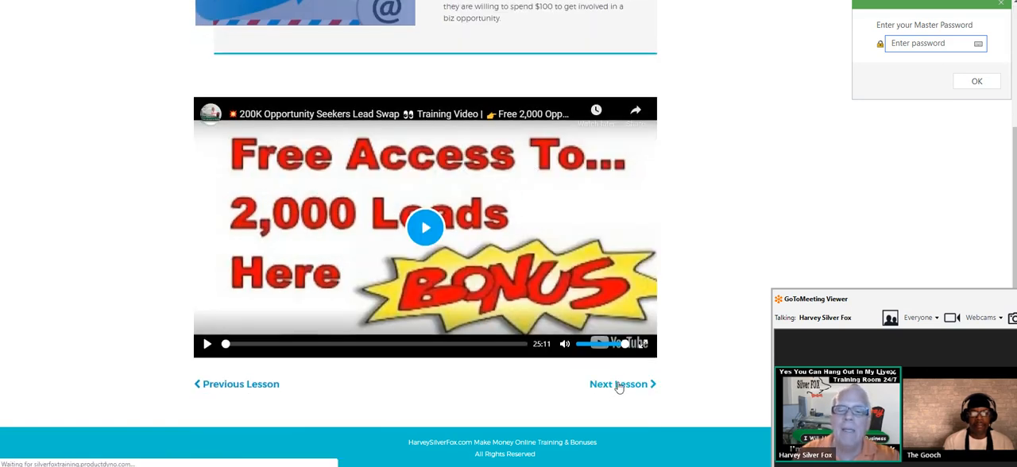
pyautogui.click(618, 384)
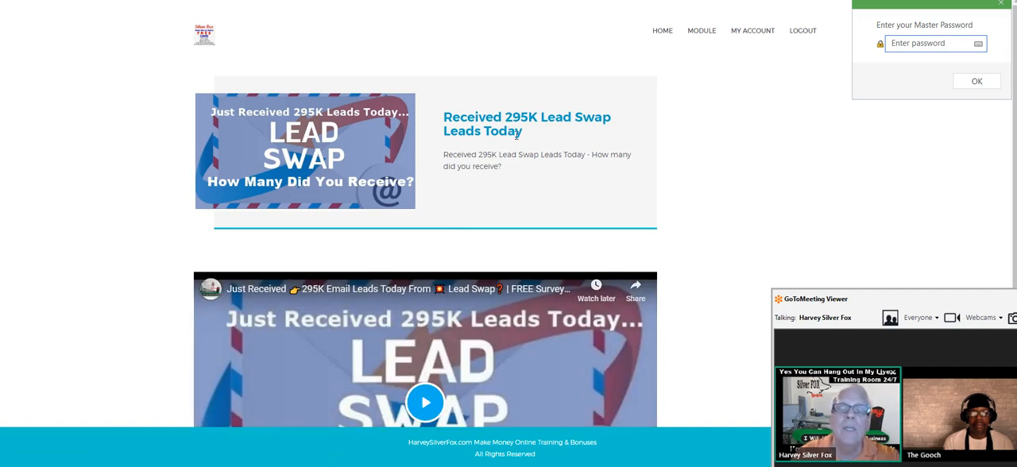
pyautogui.moveTo(686, 130)
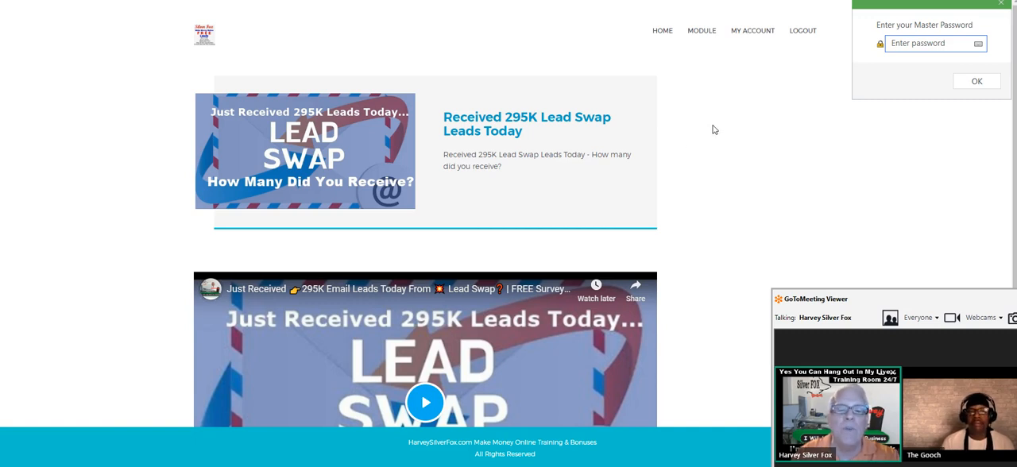
pyautogui.scroll(-3)
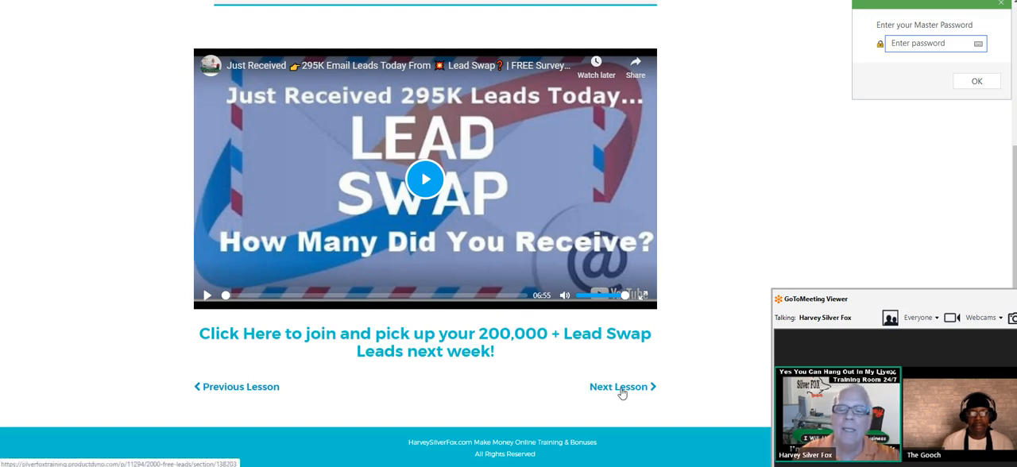
pyautogui.click(621, 388)
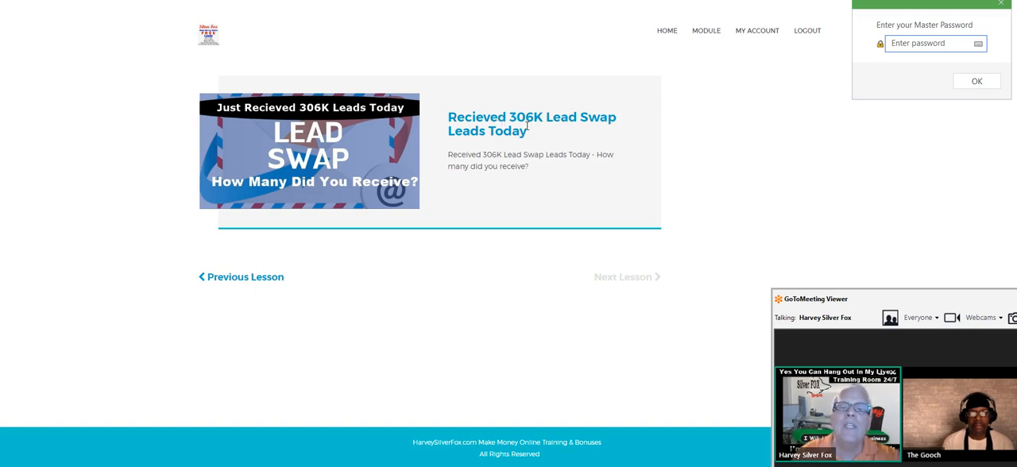
pyautogui.moveTo(564, 137)
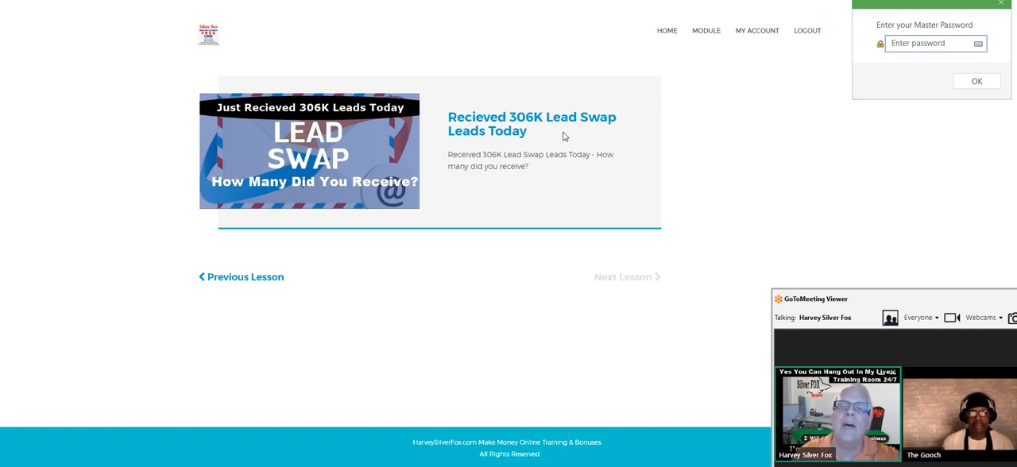
pyautogui.moveTo(332, 235)
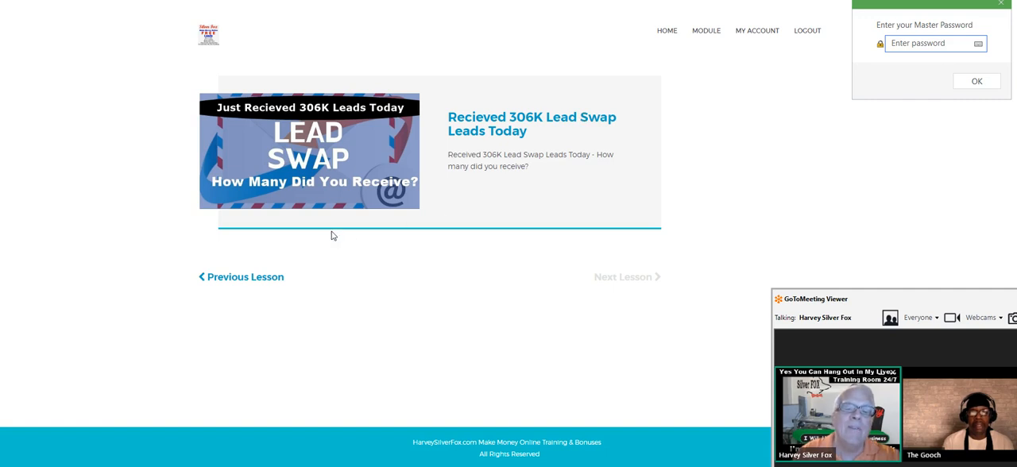
pyautogui.moveTo(360, 253)
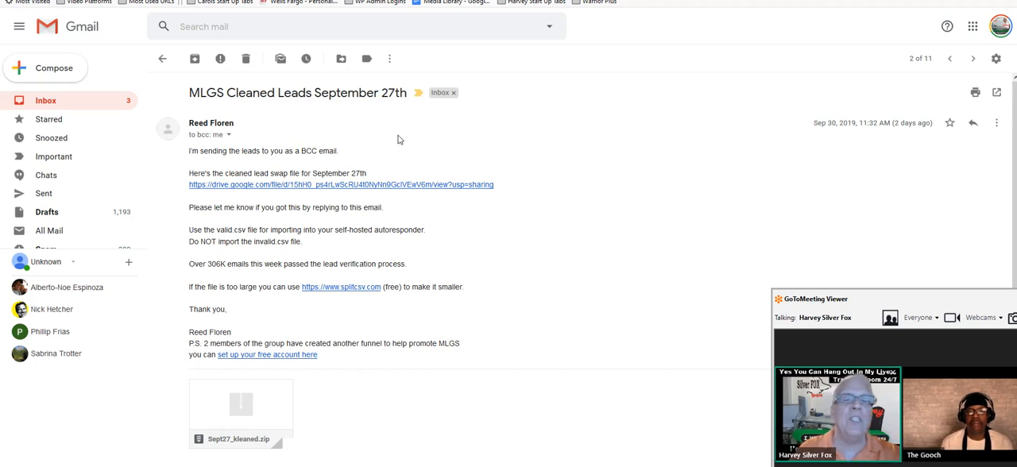
pyautogui.moveTo(384, 140)
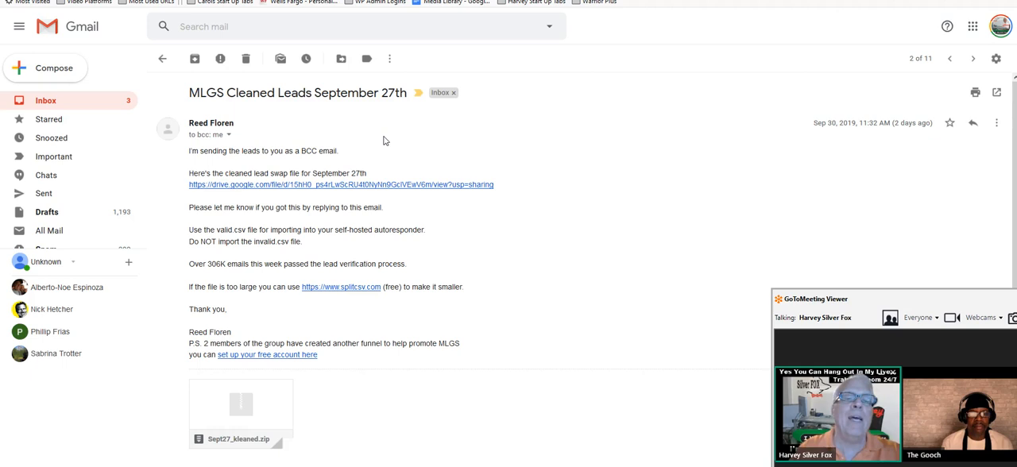
pyautogui.moveTo(389, 140)
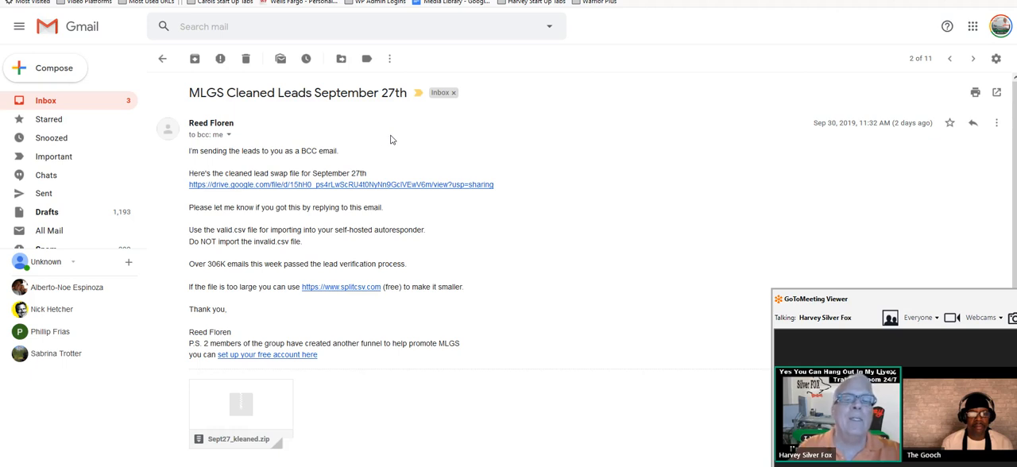
pyautogui.moveTo(388, 152)
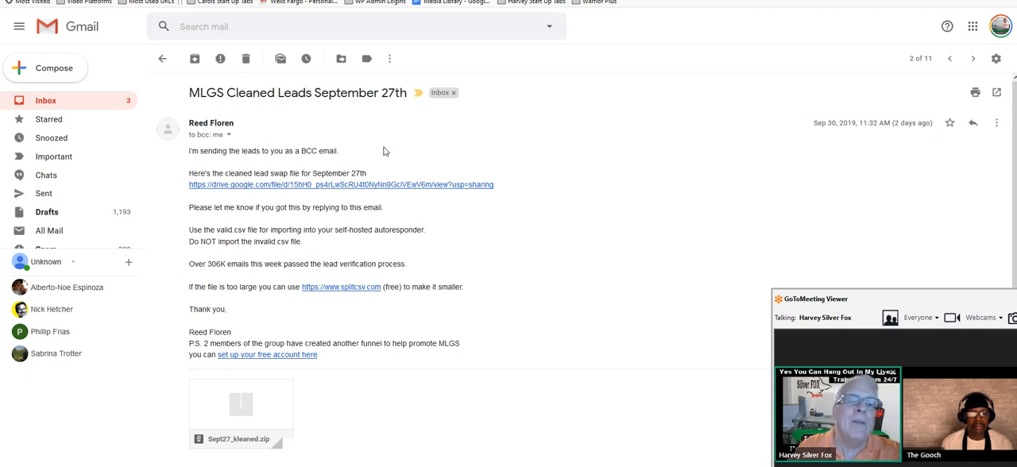
pyautogui.moveTo(211, 261)
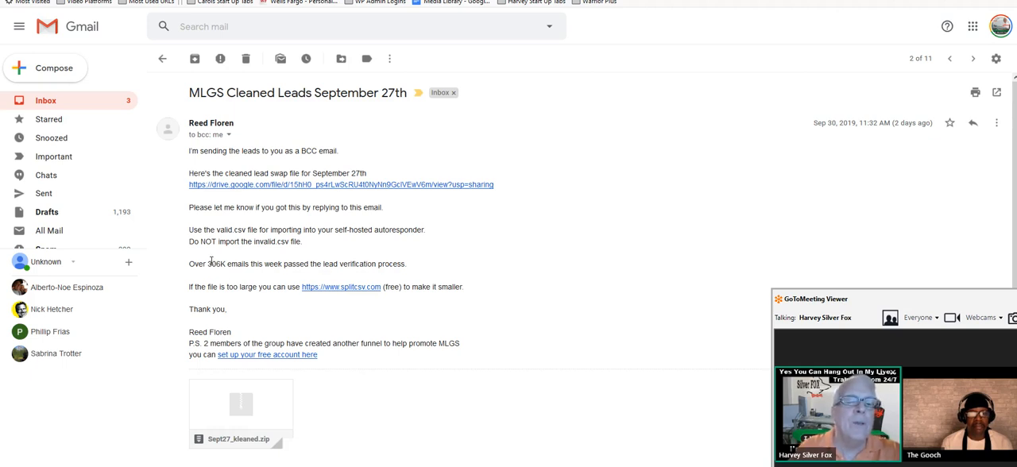
# - Highlight the line about 306K emails passing lead verification this week
pyautogui.doubleClick(216, 264)
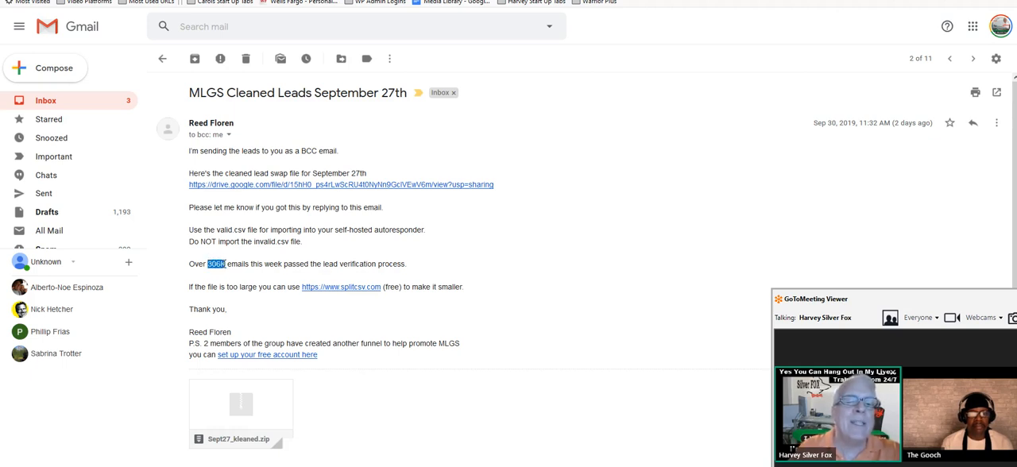
pyautogui.moveTo(209, 264); pyautogui.dragTo(314, 264)
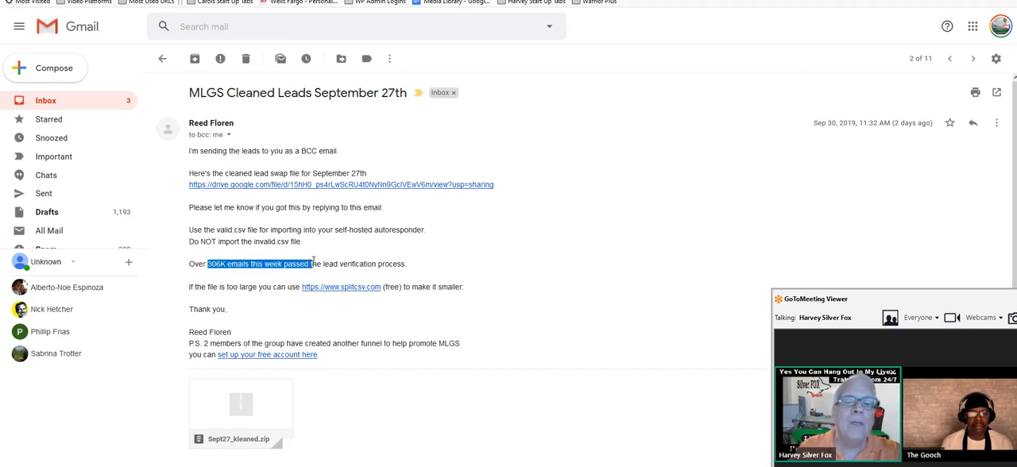
pyautogui.moveTo(313, 264); pyautogui.dragTo(407, 264)
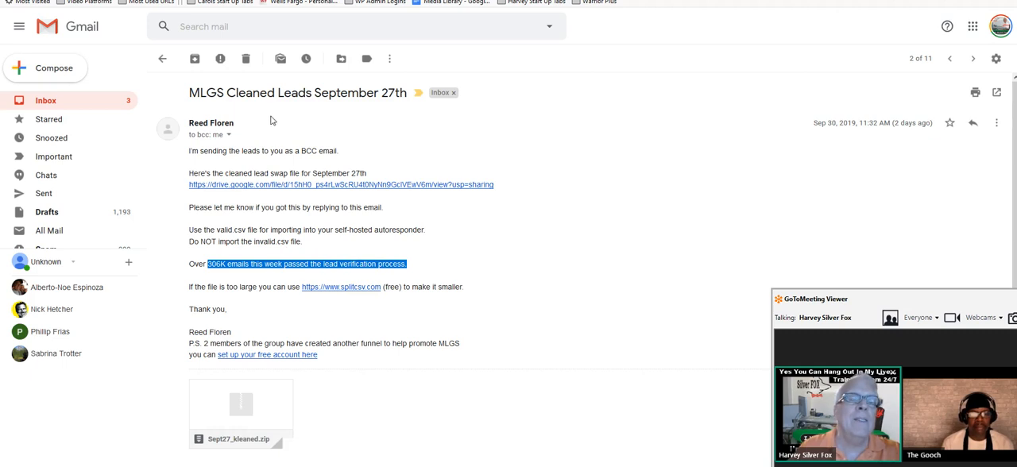
pyautogui.moveTo(253, 129)
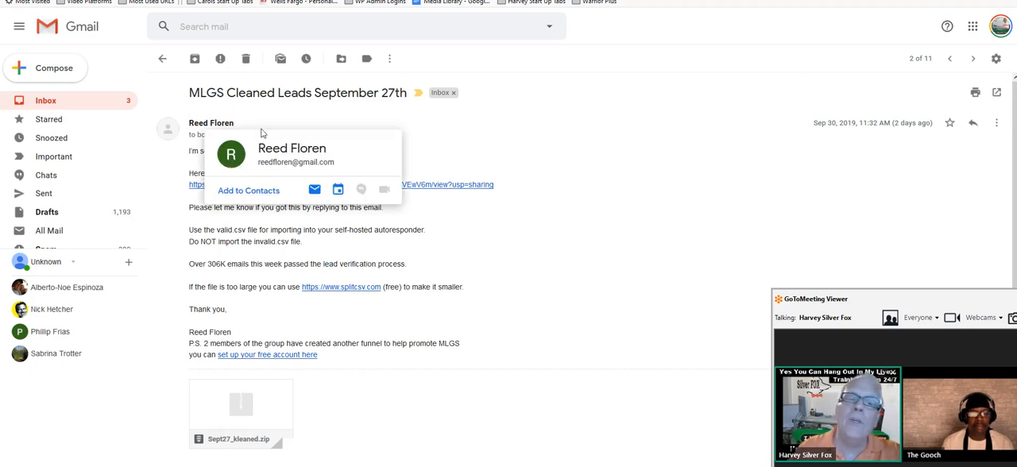
pyautogui.moveTo(261, 117)
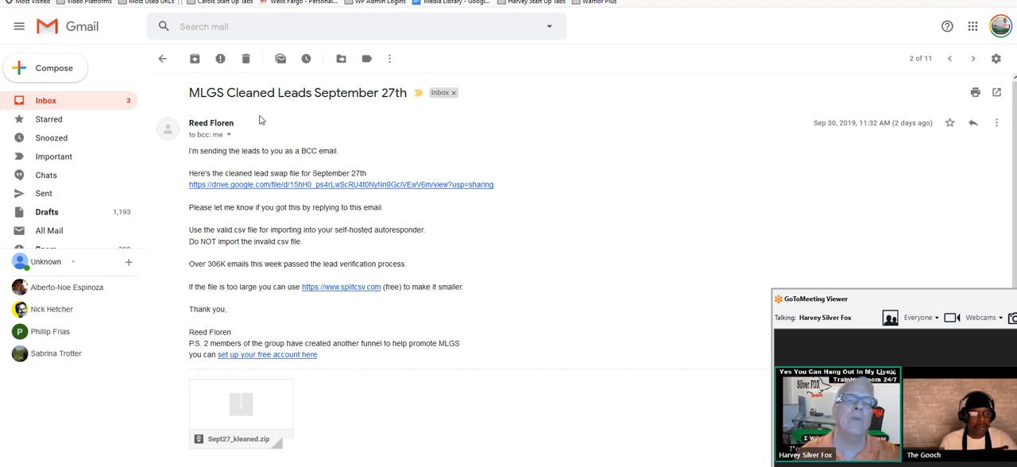
pyautogui.moveTo(209, 264)
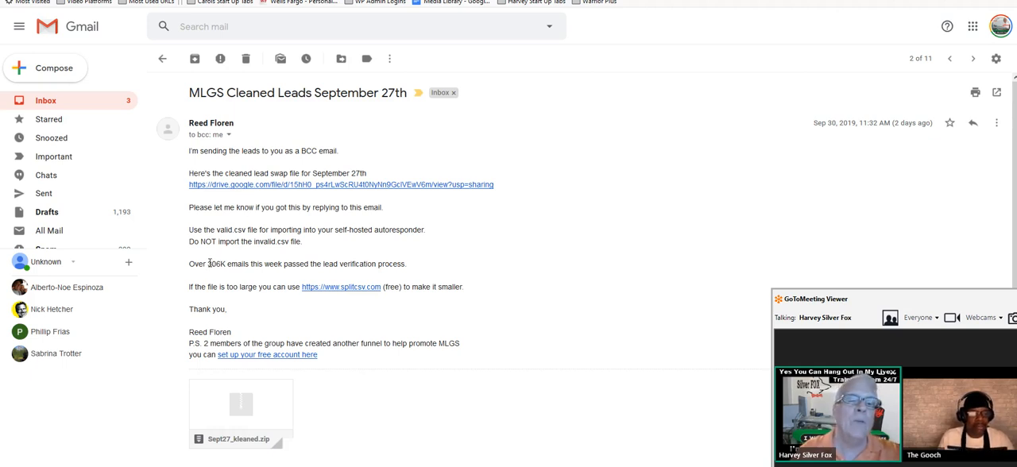
pyautogui.doubleClick(214, 263)
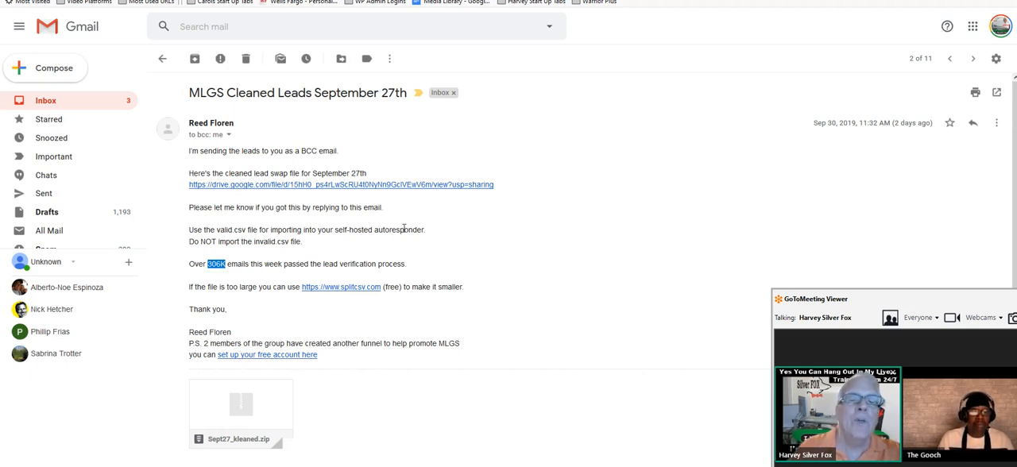
pyautogui.moveTo(289, 184)
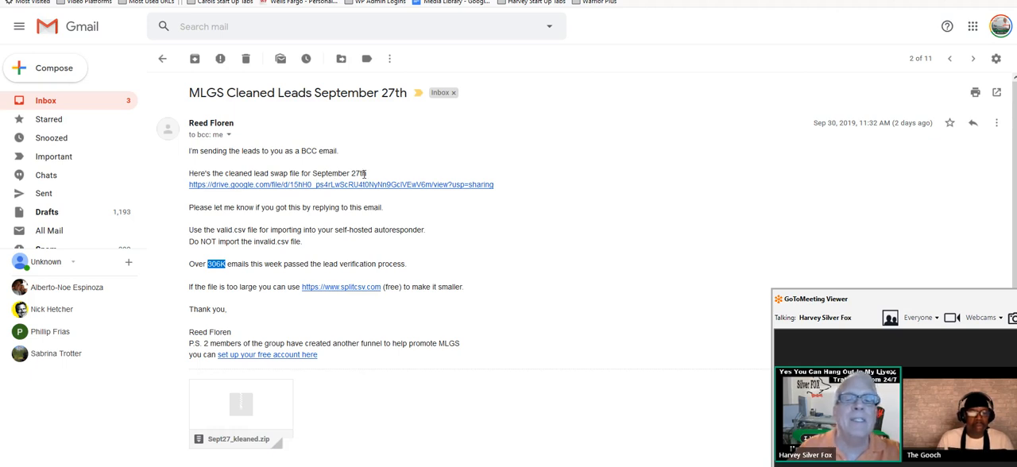
pyautogui.moveTo(385, 199)
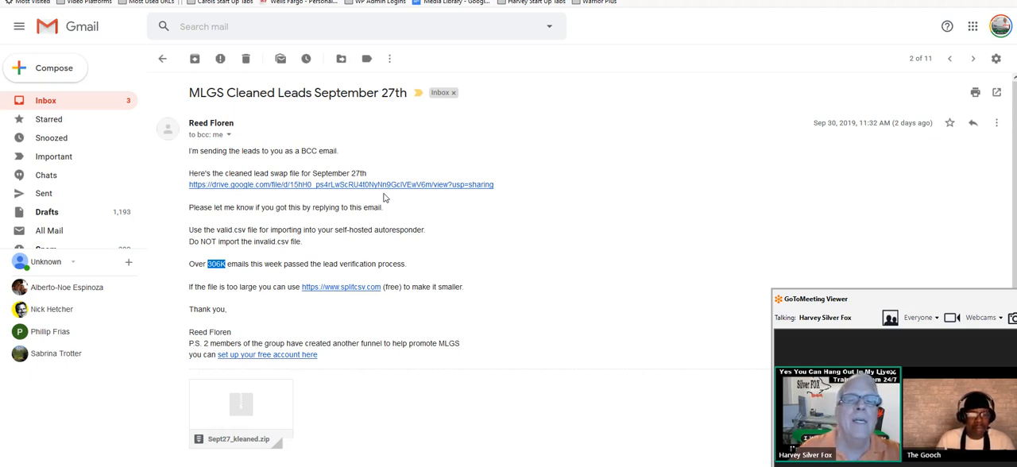
pyautogui.moveTo(397, 171)
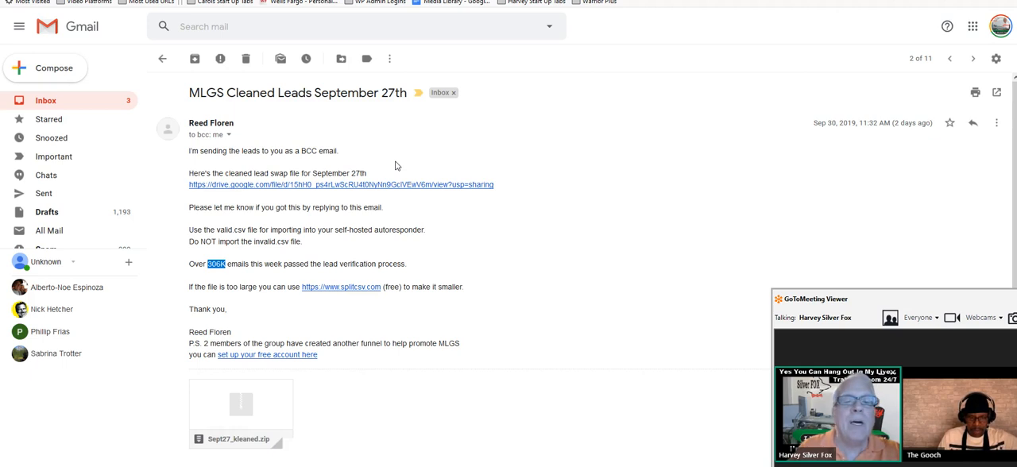
pyautogui.moveTo(367, 199)
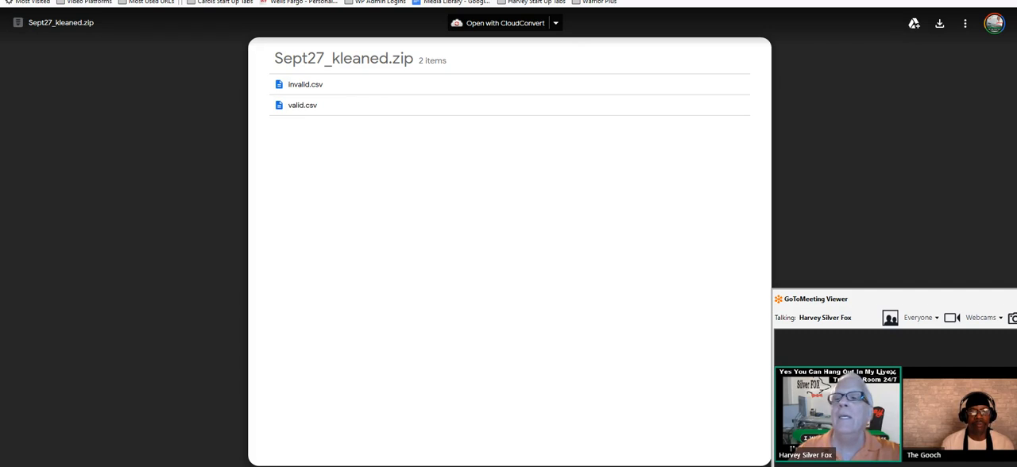
# - Show the downloaded Sept27_kleaned.zip in its containing folder via the downloads list
pyautogui.click(939, 22)
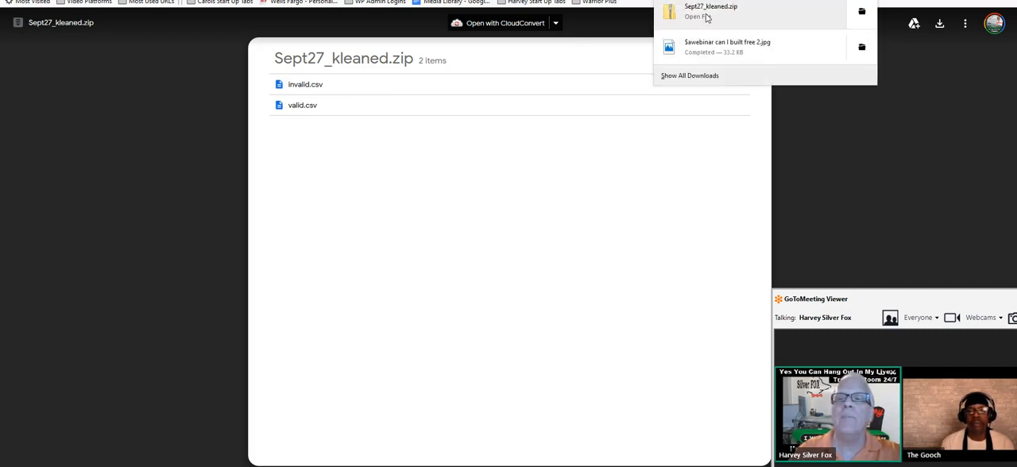
pyautogui.rightClick(710, 8)
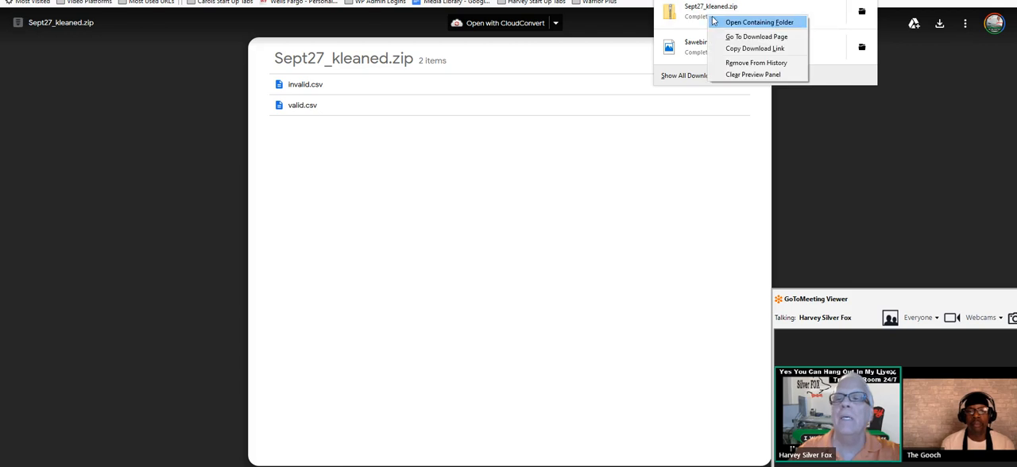
pyautogui.click(759, 22)
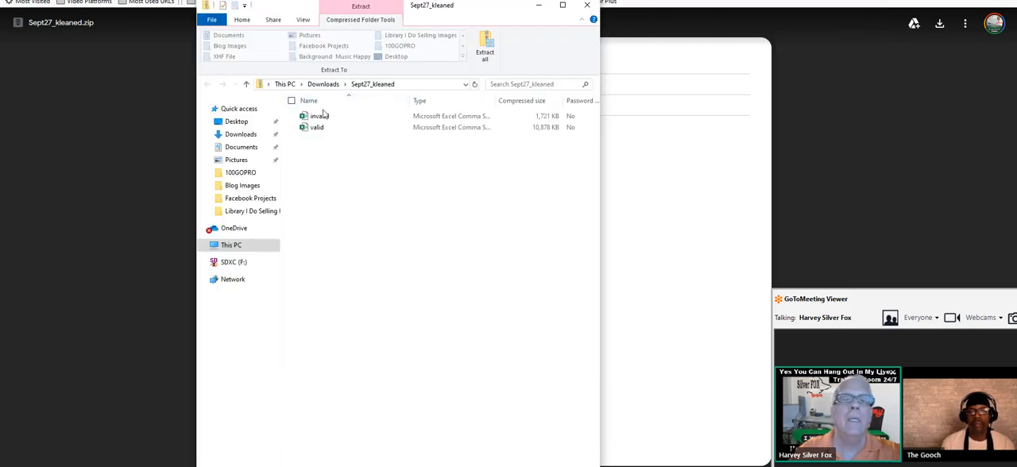
# - Open the valid leads CSV from the Sept27_kleaned folder in Excel
pyautogui.click(318, 127)
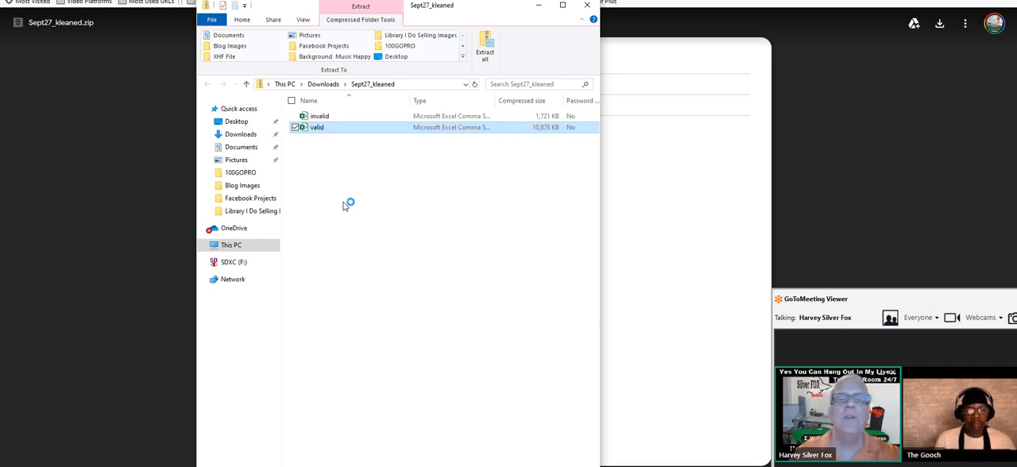
pyautogui.moveTo(353, 197)
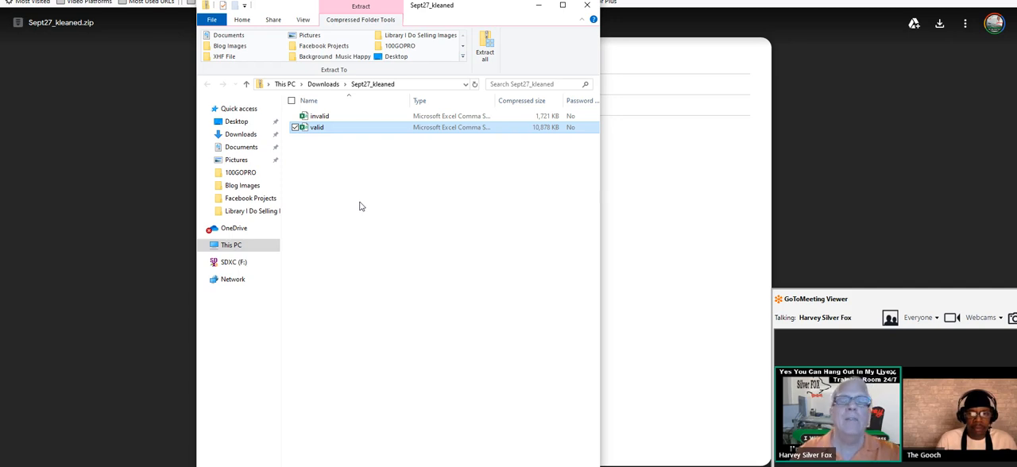
pyautogui.doubleClick(318, 127)
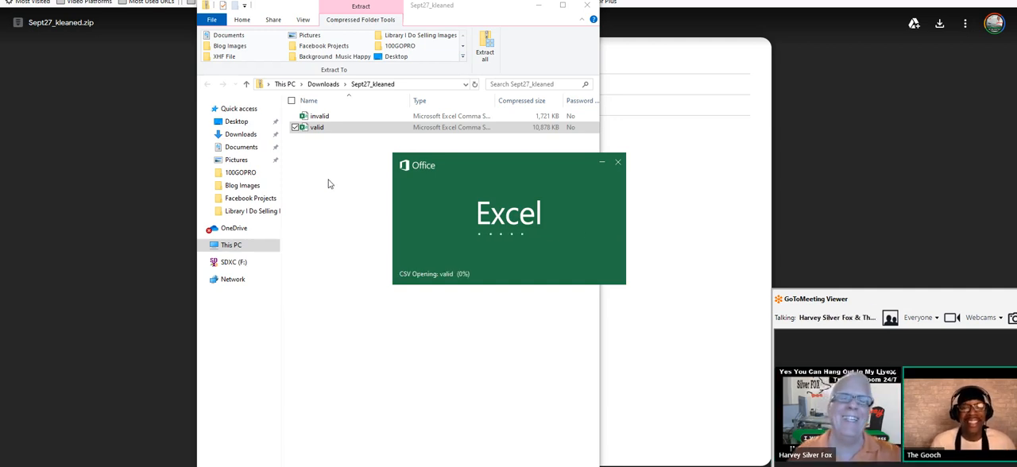
pyautogui.moveTo(348, 173)
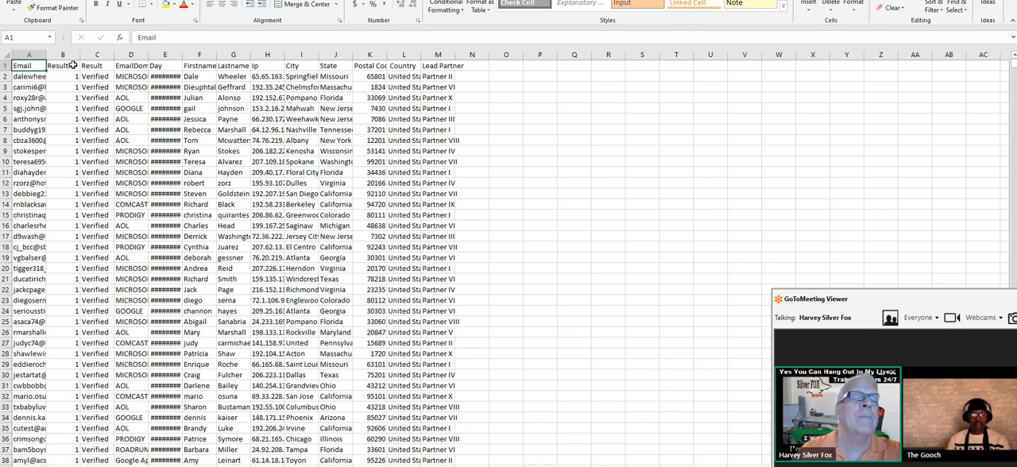
pyautogui.moveTo(51, 54); pyautogui.dragTo(57, 54)
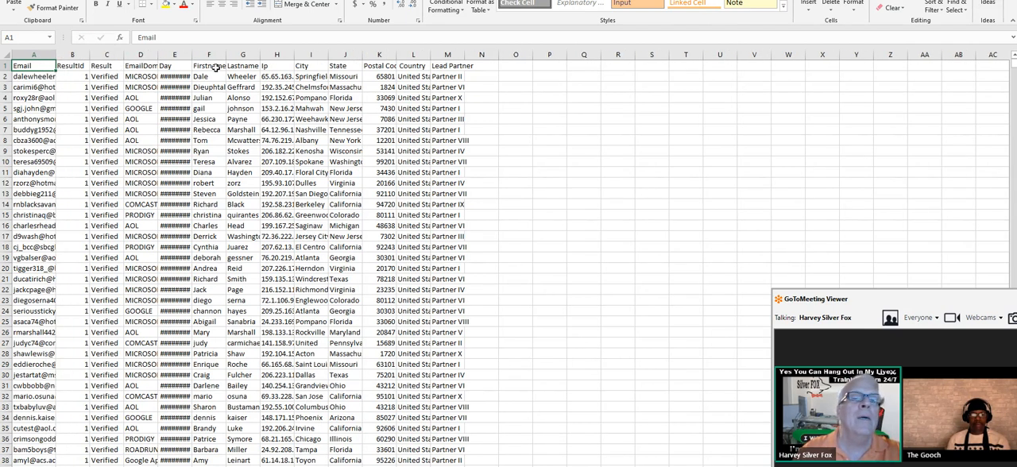
pyautogui.moveTo(311, 85)
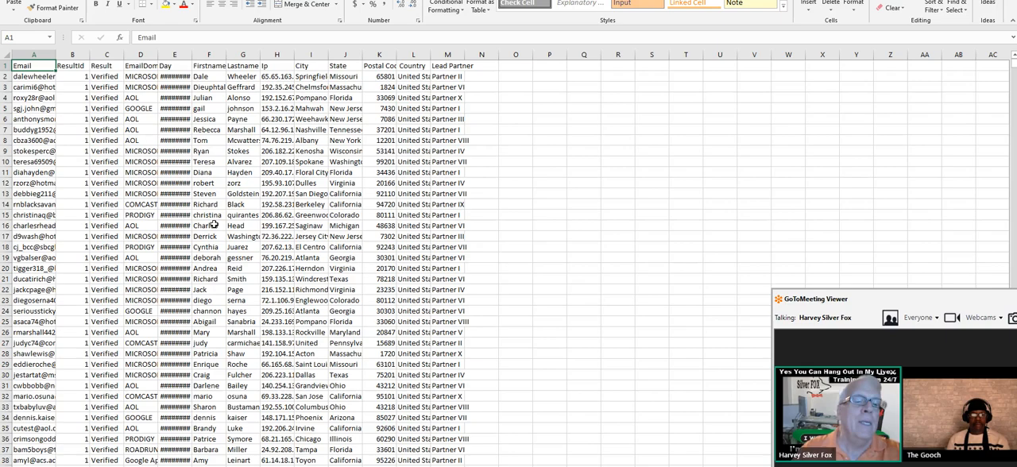
pyautogui.scroll(-3)
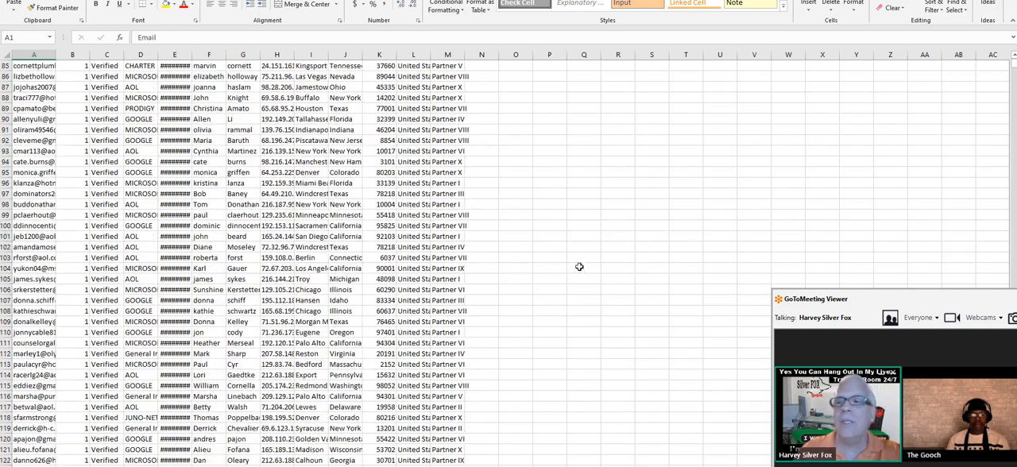
pyautogui.scroll(-3)
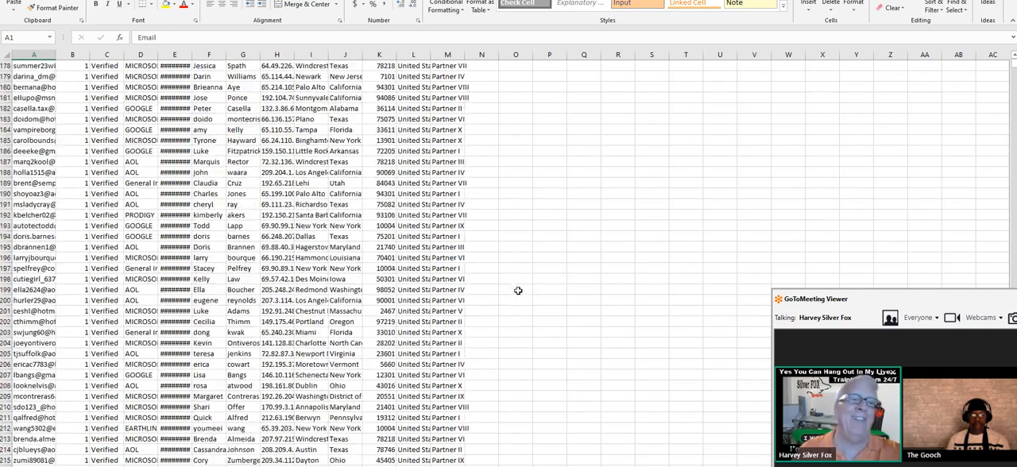
pyautogui.scroll(-3)
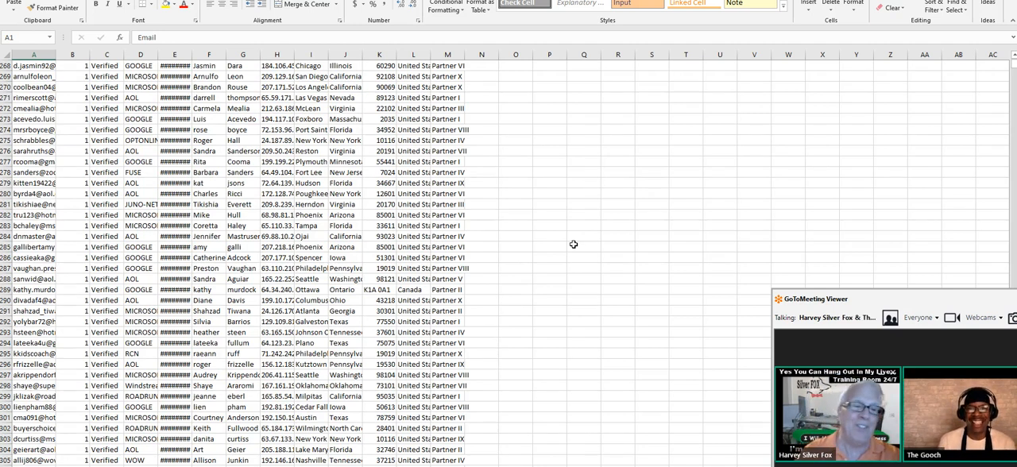
pyautogui.scroll(-3)
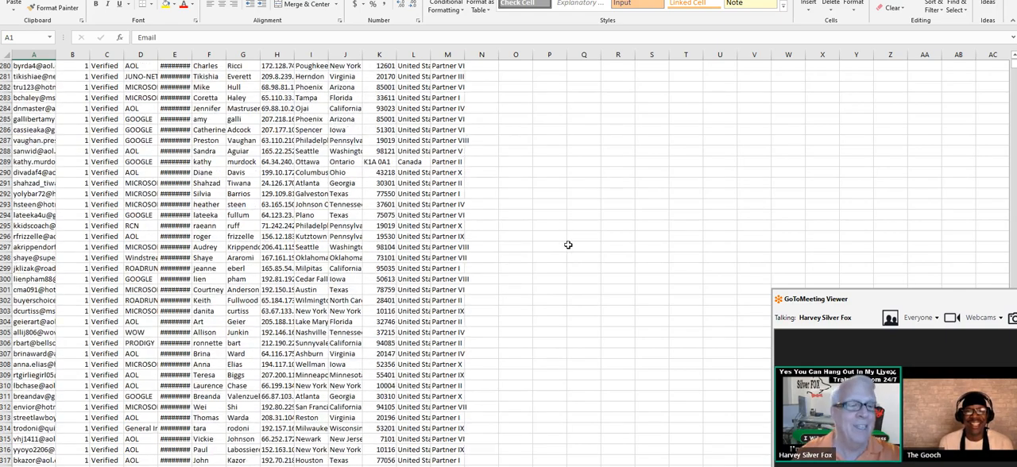
pyautogui.scroll(-3)
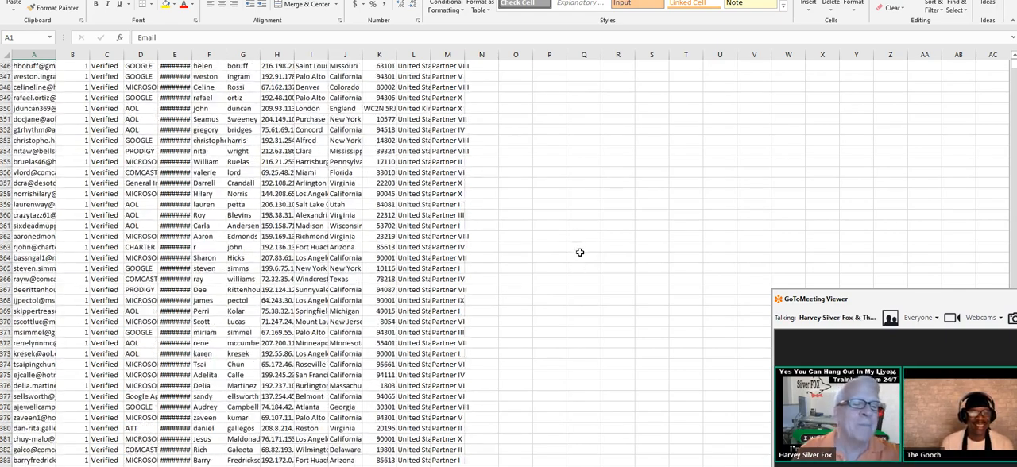
pyautogui.scroll(-3)
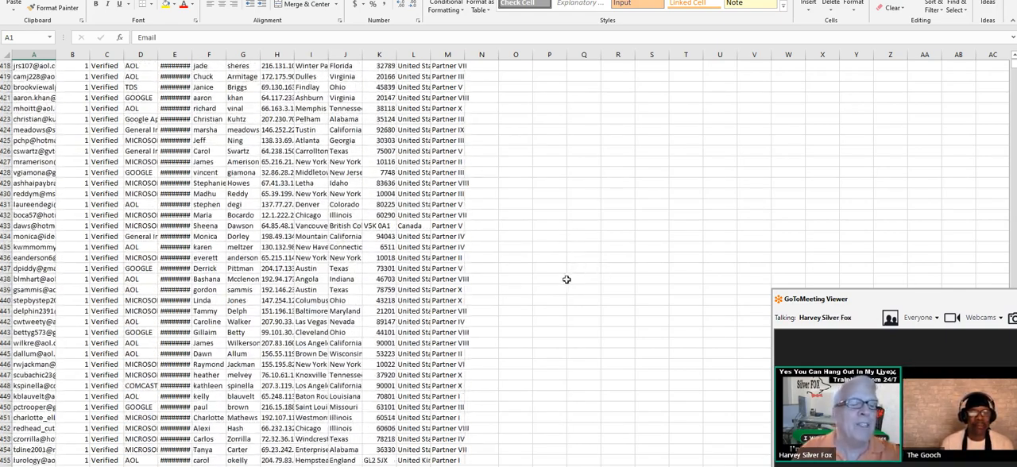
pyautogui.scroll(-3)
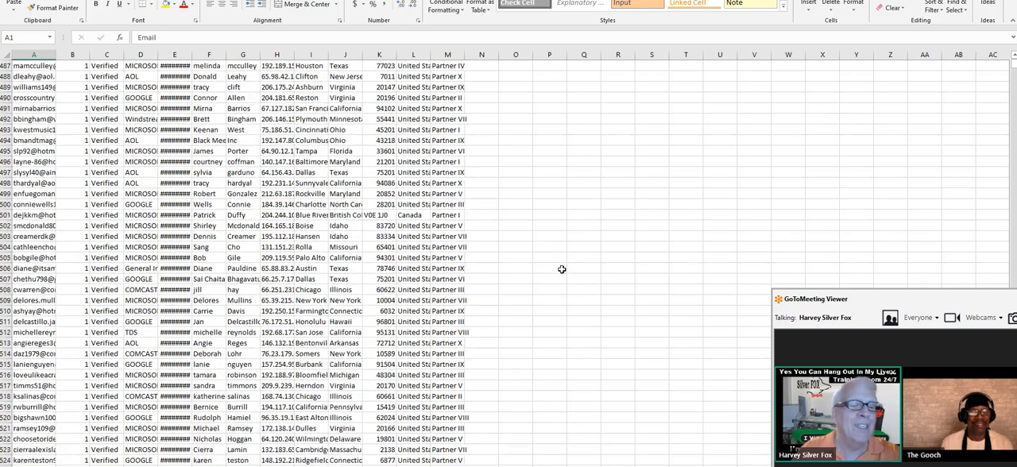
pyautogui.scroll(-3)
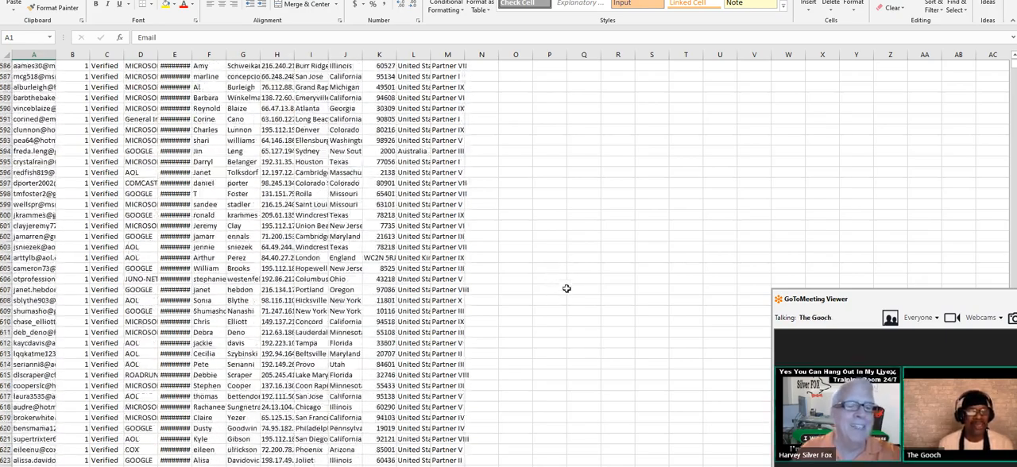
pyautogui.scroll(-3)
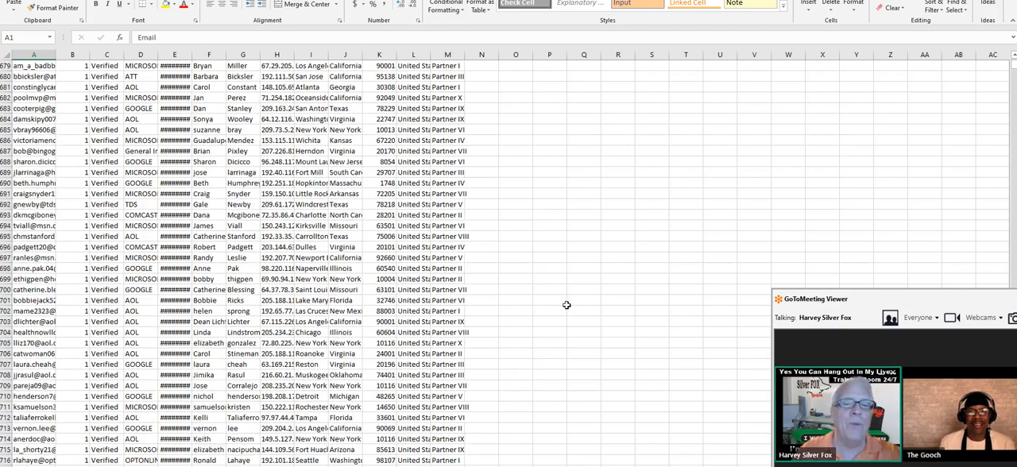
pyautogui.scroll(-3)
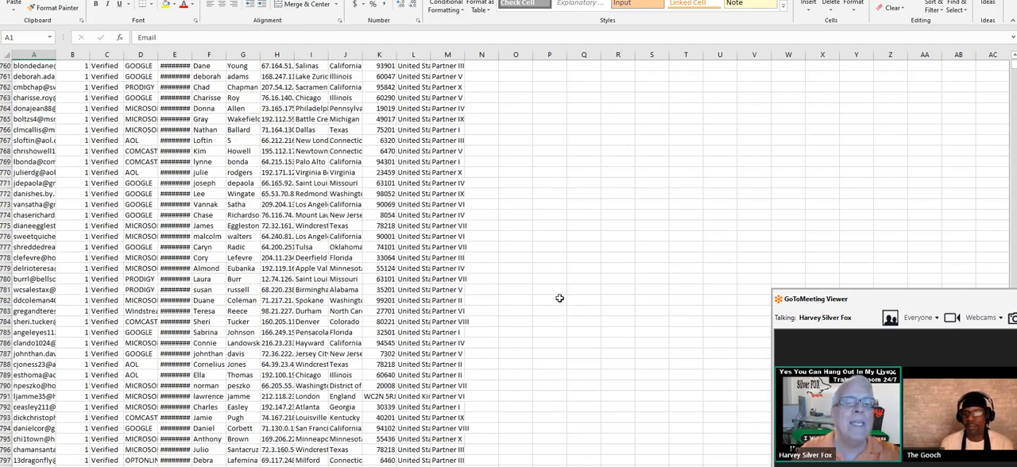
pyautogui.scroll(-3)
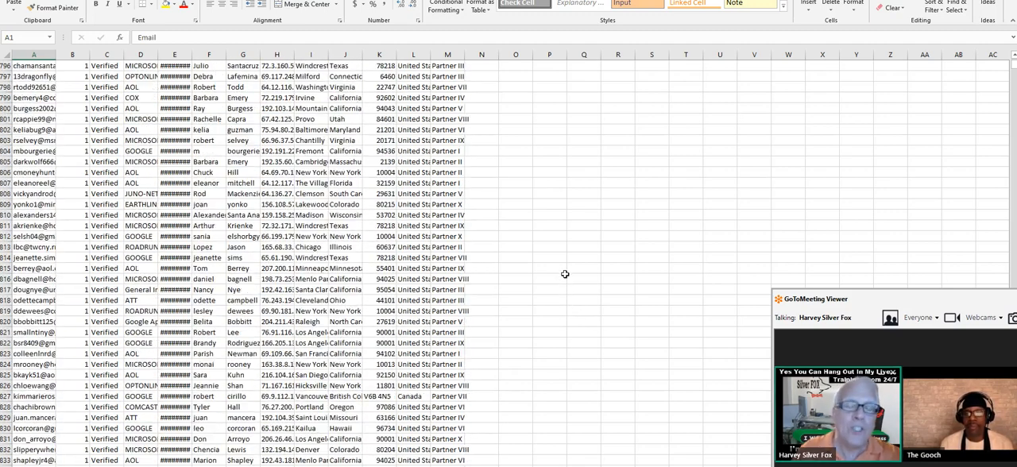
pyautogui.moveTo(591, 228)
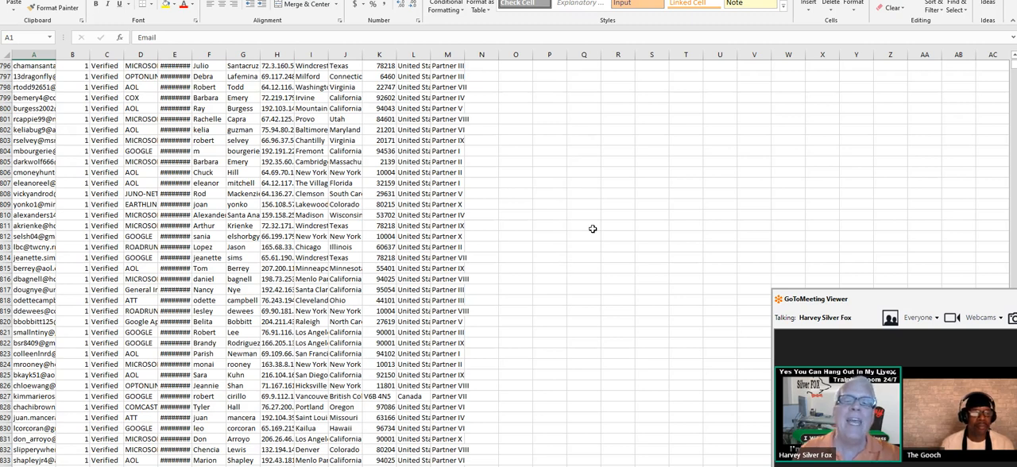
pyautogui.moveTo(601, 206)
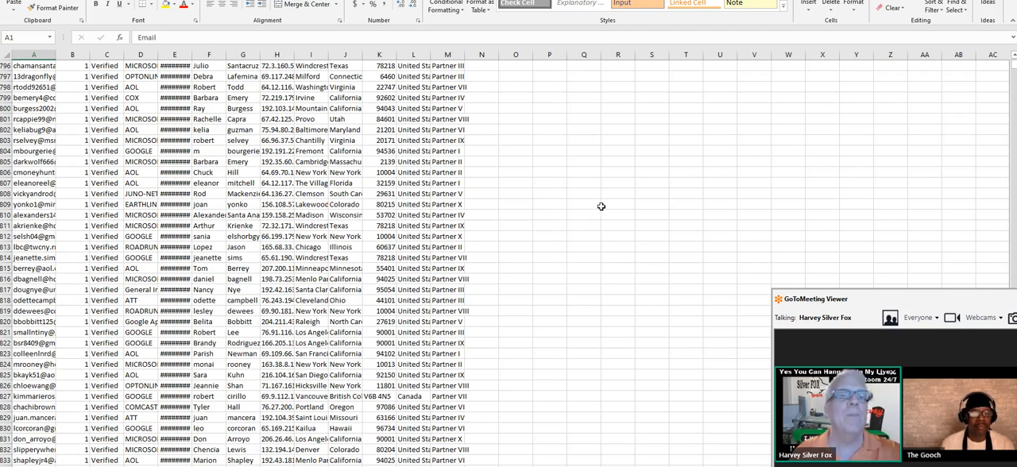
pyautogui.scroll(-3)
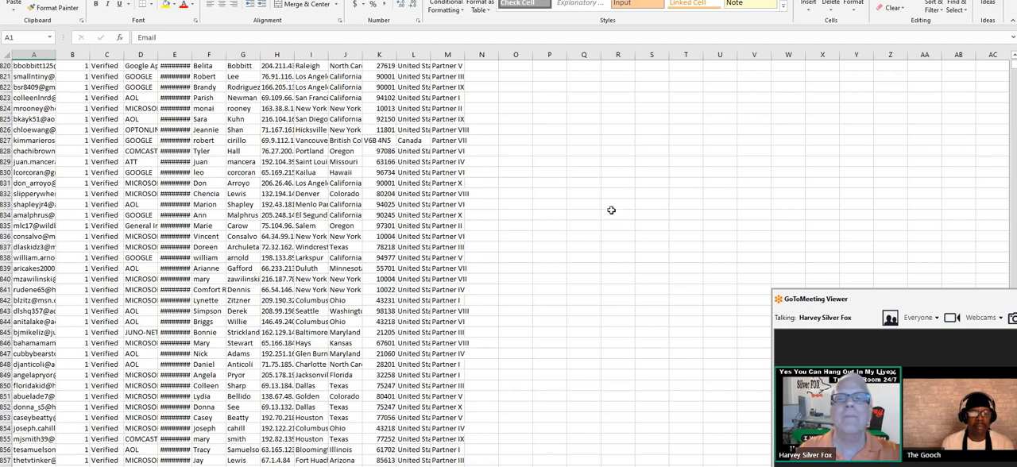
pyautogui.scroll(-3)
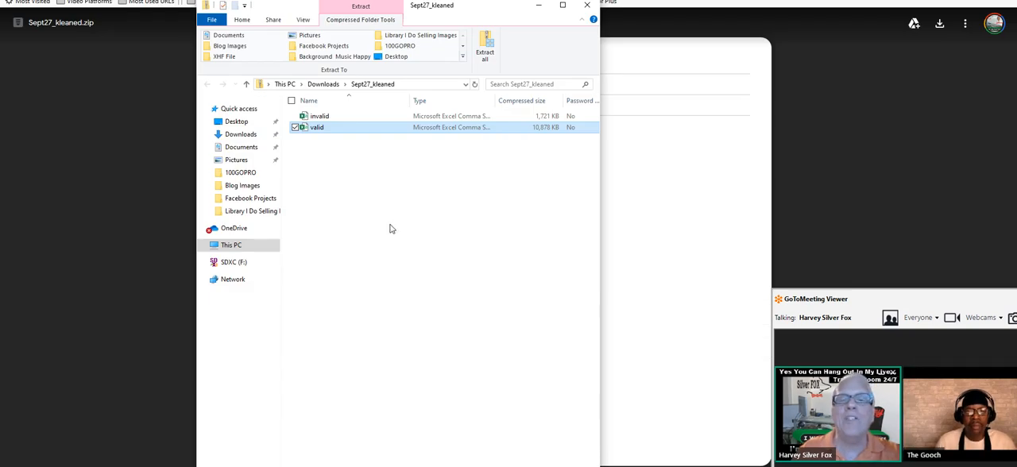
pyautogui.moveTo(406, 203)
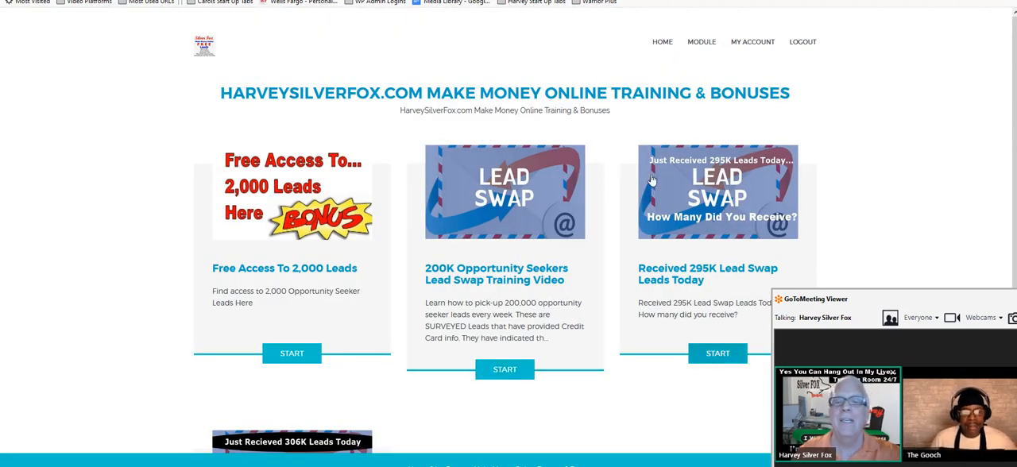
# - Scroll the lead swap module down to the Recieved 306K Lead Swap Leads Today lesson
pyautogui.scroll(-3)
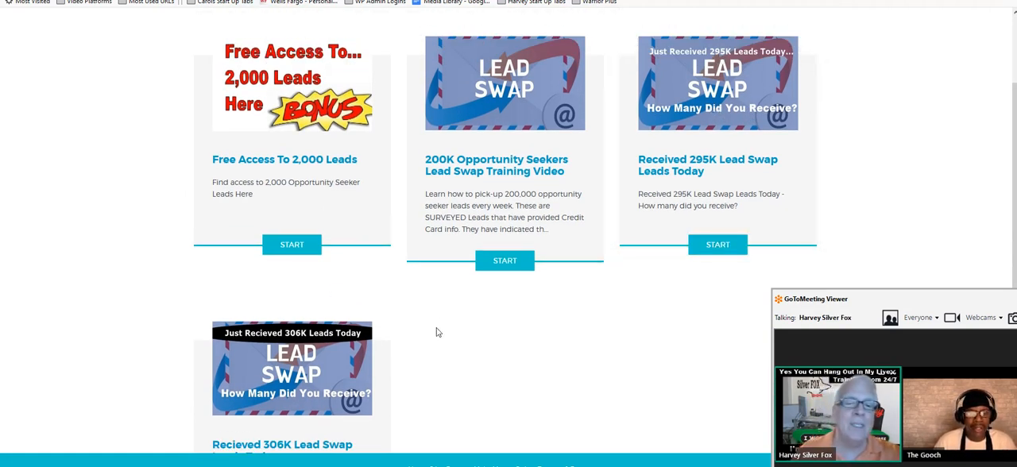
pyautogui.scroll(-3)
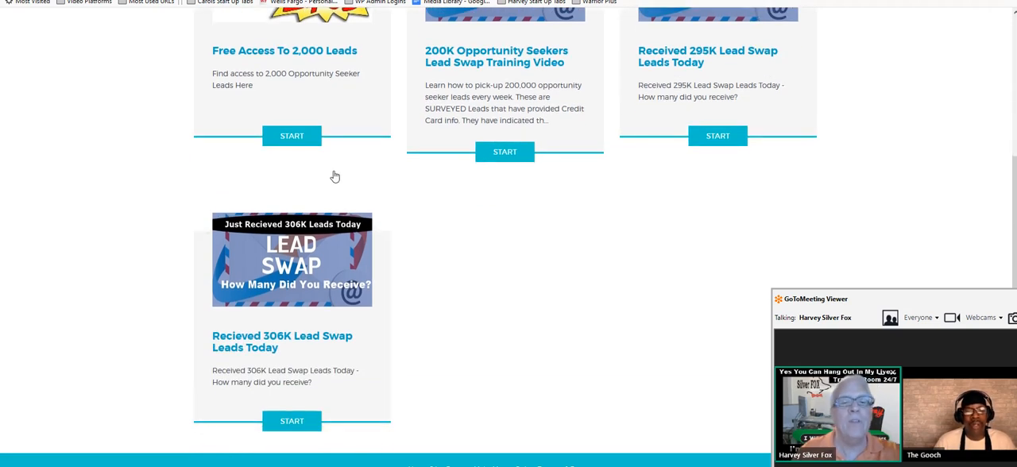
pyautogui.moveTo(340, 156)
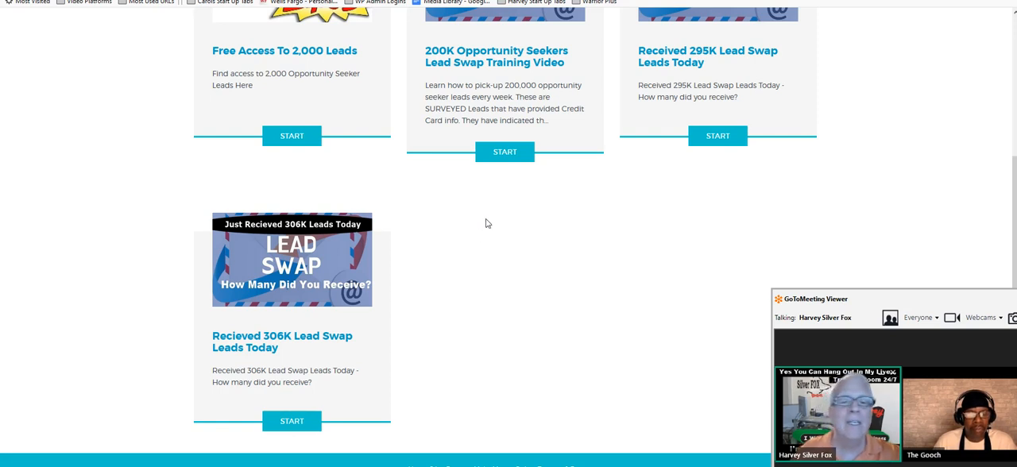
pyautogui.moveTo(508, 269)
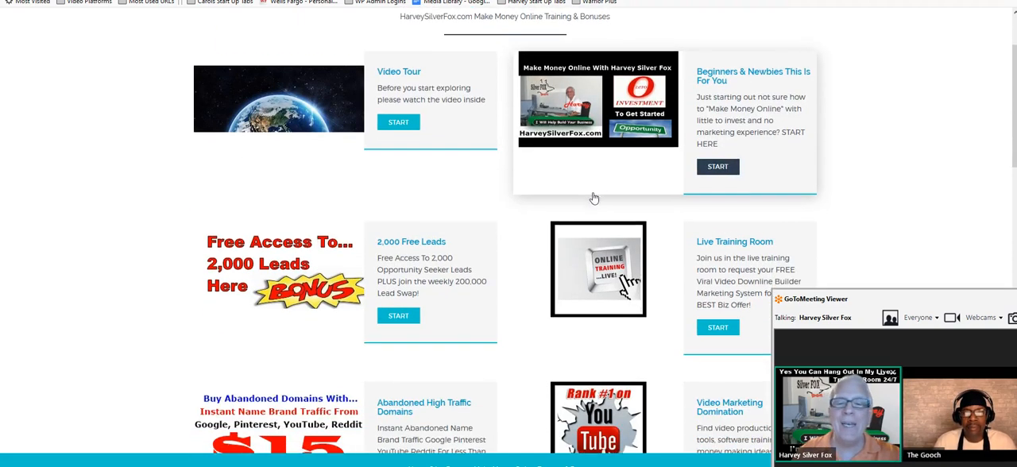
# - Scroll down the main training page through modules like Video Tour and 6 Figure Email Profits
pyautogui.scroll(-3)
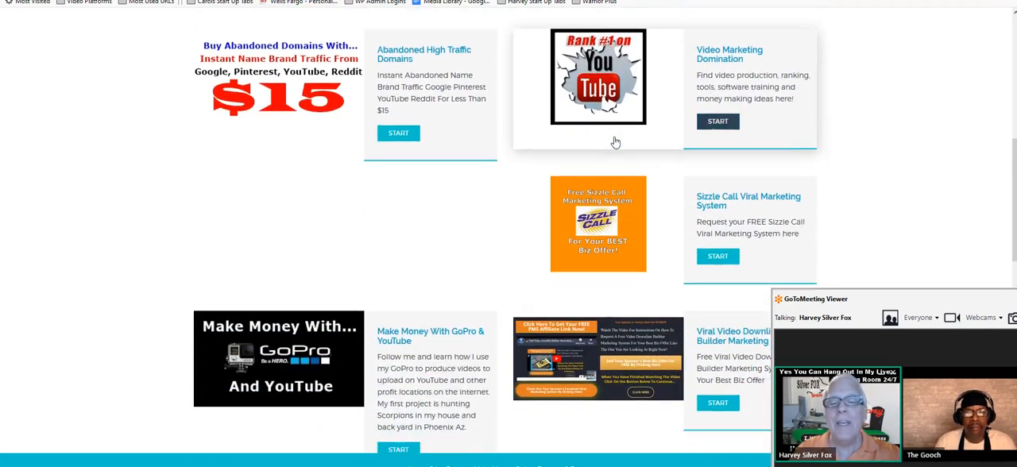
pyautogui.scroll(-3)
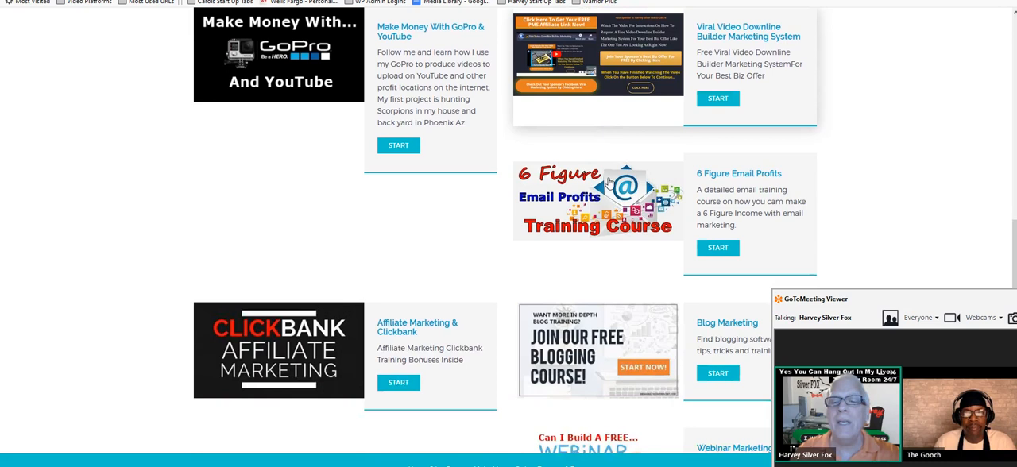
pyautogui.scroll(-3)
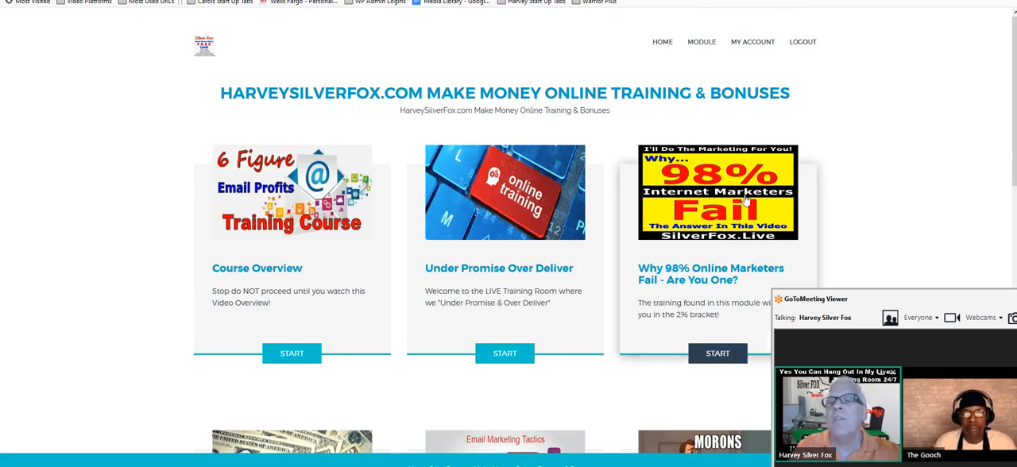
# - Scroll through the module's lesson cards down to 'Misinformation is Rife in This Business' and back to the top
pyautogui.scroll(-3)
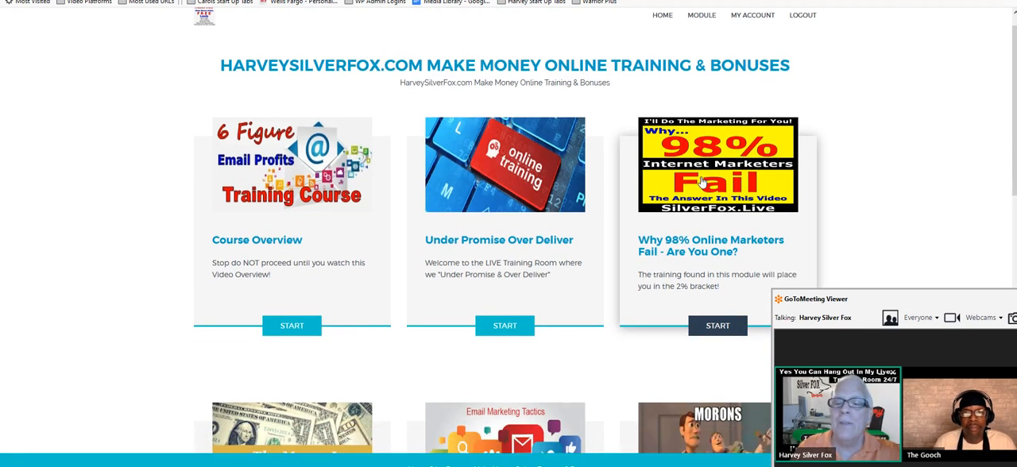
pyautogui.scroll(-3)
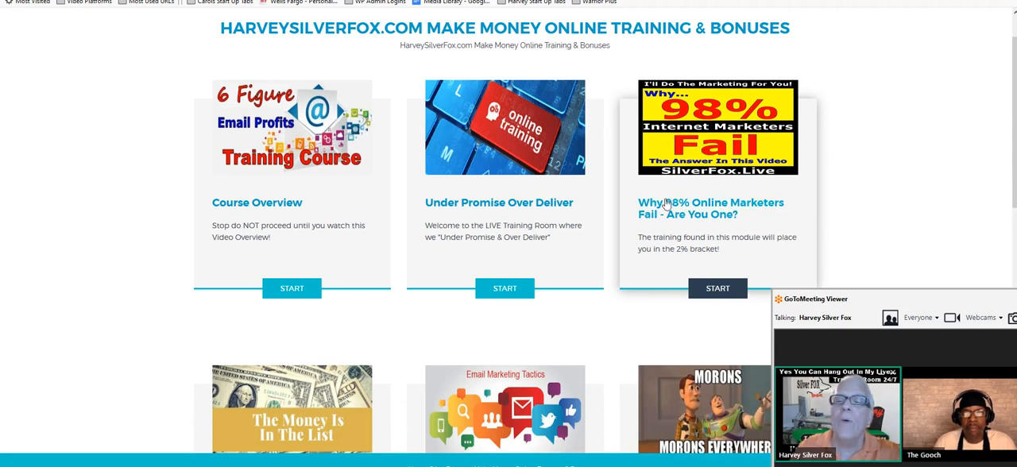
pyautogui.moveTo(739, 194)
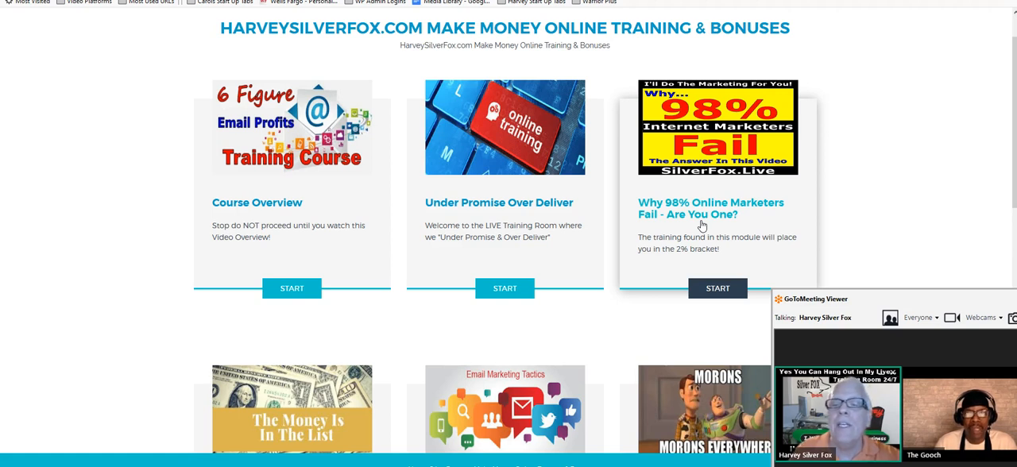
pyautogui.moveTo(576, 223)
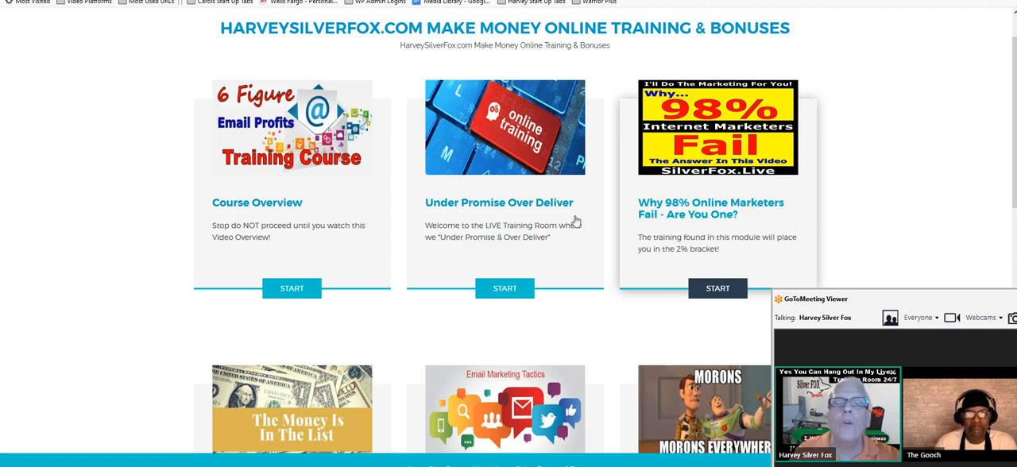
pyautogui.scroll(-3)
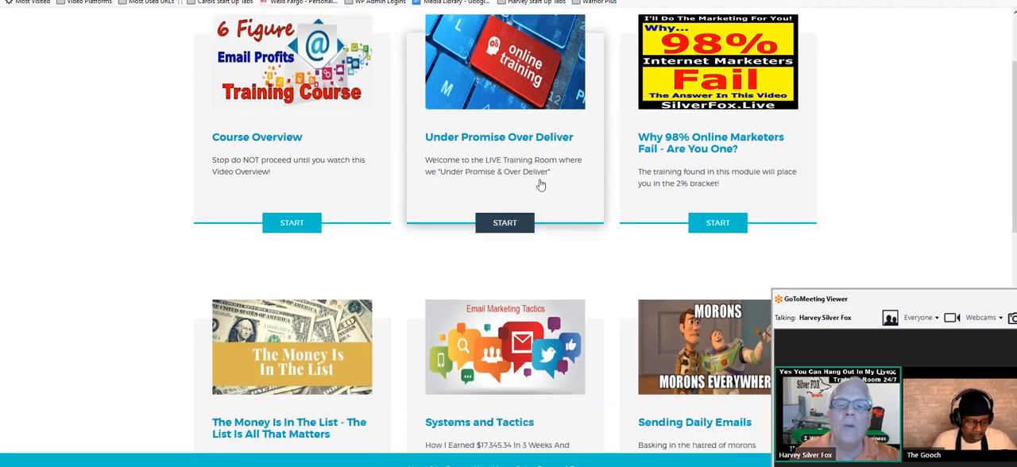
pyautogui.scroll(-3)
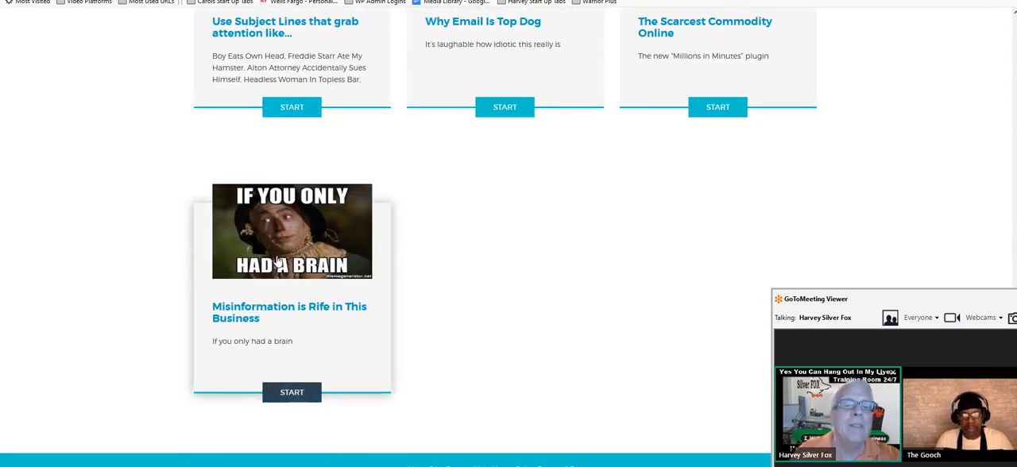
pyautogui.moveTo(304, 245)
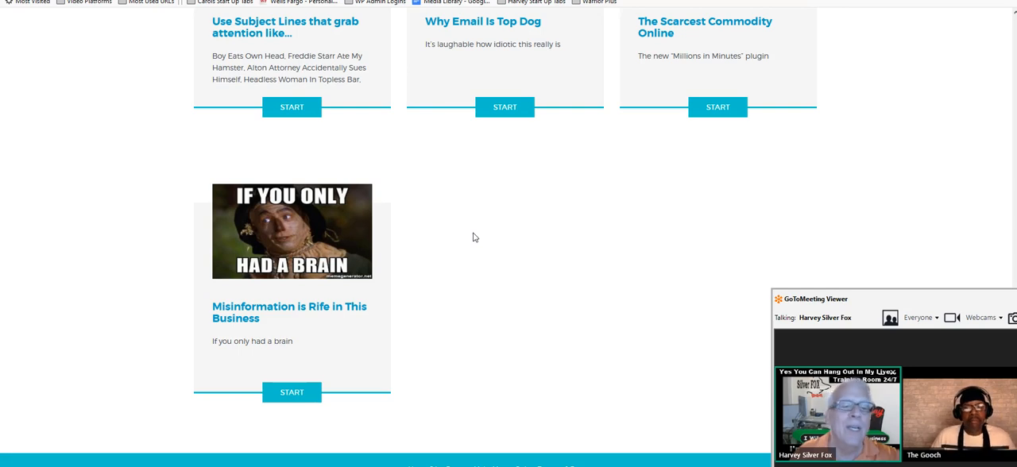
pyautogui.moveTo(445, 221)
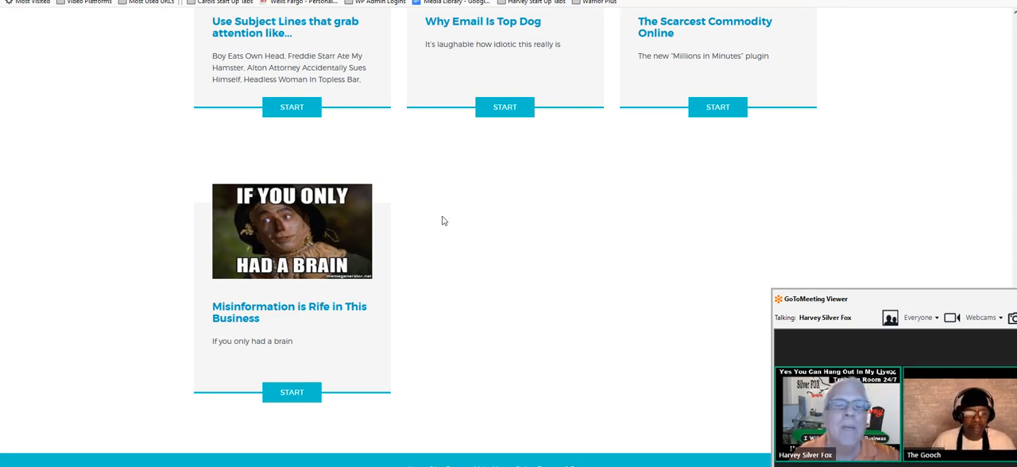
pyautogui.scroll(3)
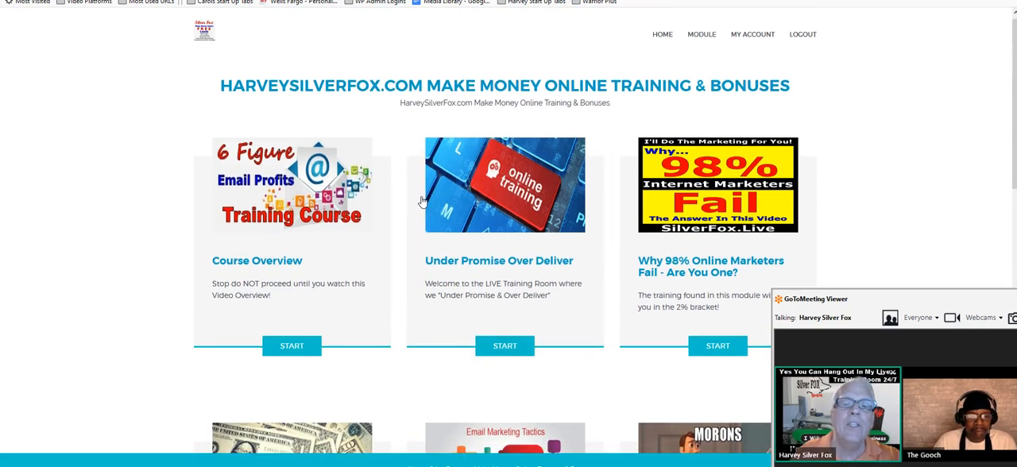
# - Scroll the main training page down to the email profits, ClickBank, blogging and webinar modules
pyautogui.scroll(-3)
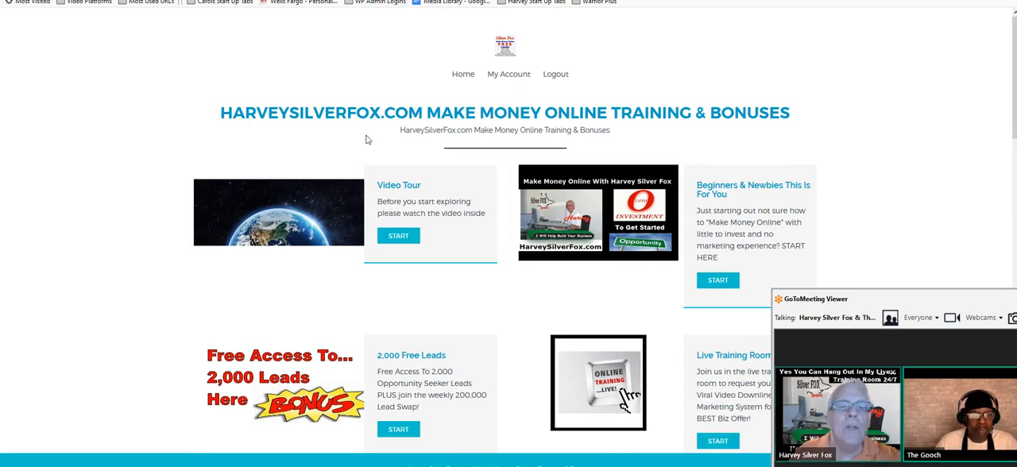
pyautogui.scroll(-3)
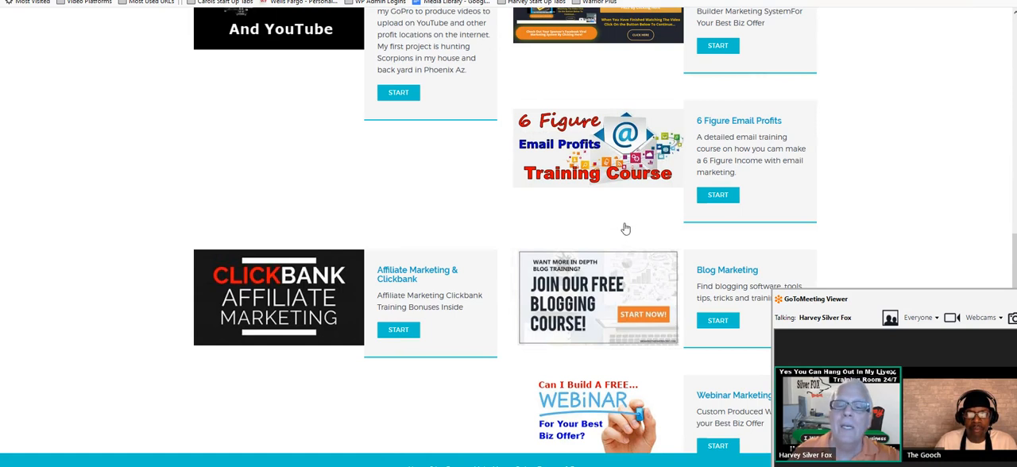
pyautogui.scroll(-3)
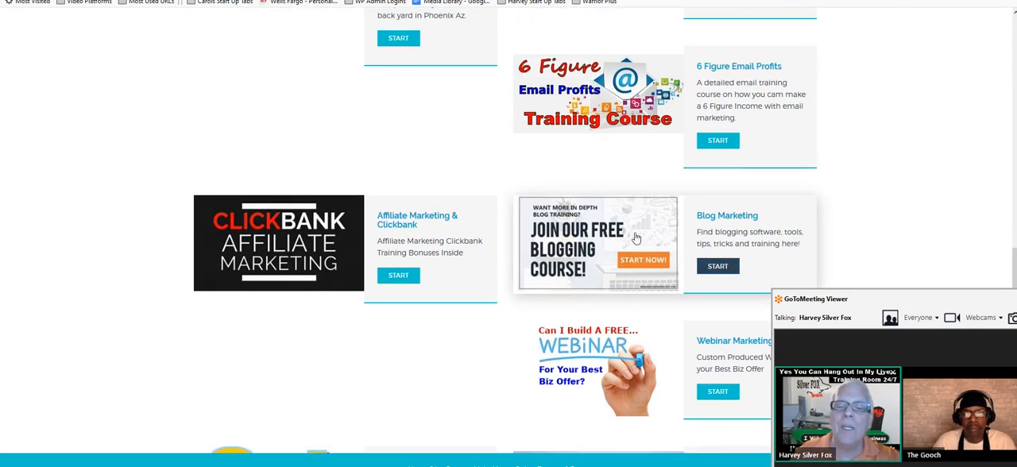
pyautogui.moveTo(70, 429)
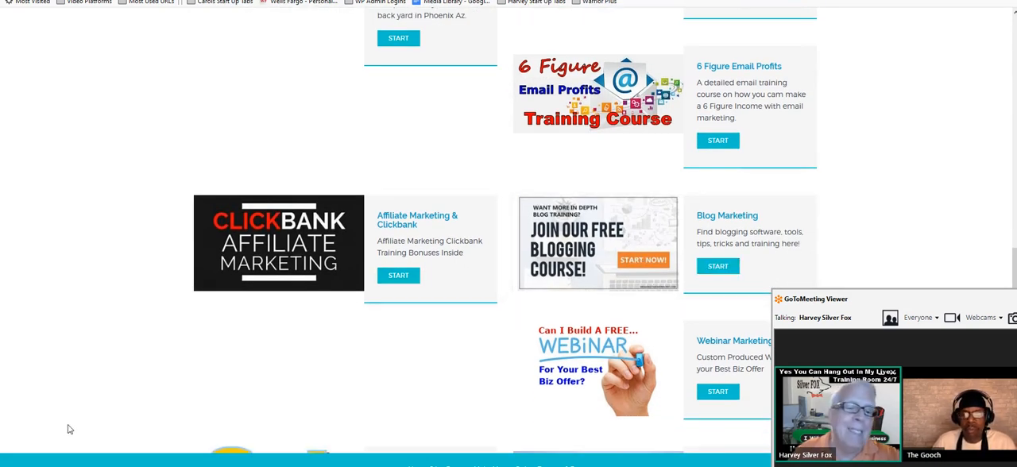